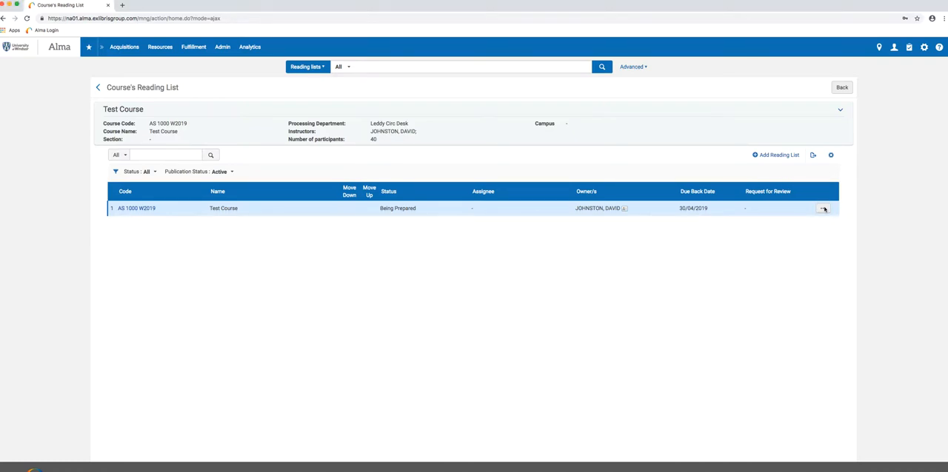
View the Test Course reading list in Leganto from its Alma row actions.
click(823, 207)
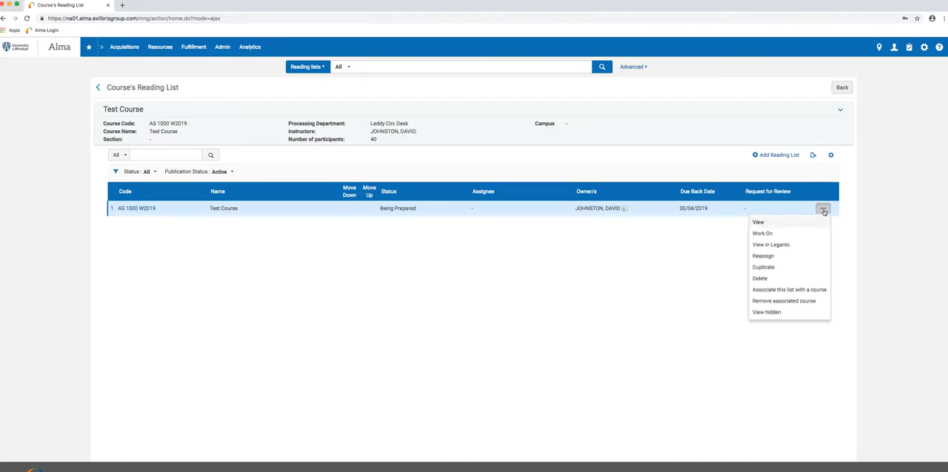
mouse_move(761, 234)
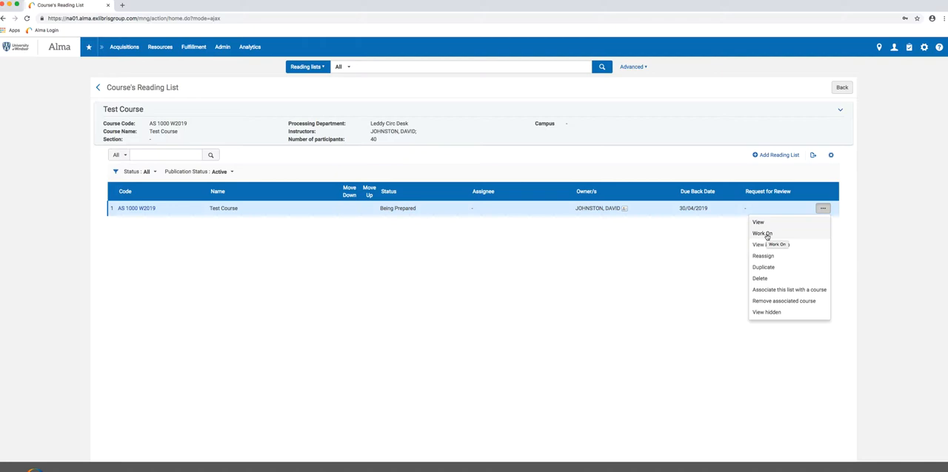
mouse_move(770, 245)
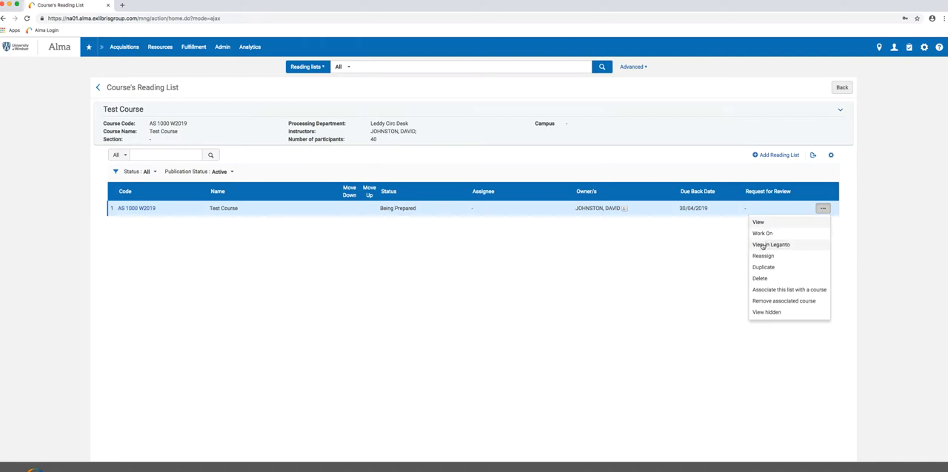
mouse_move(773, 246)
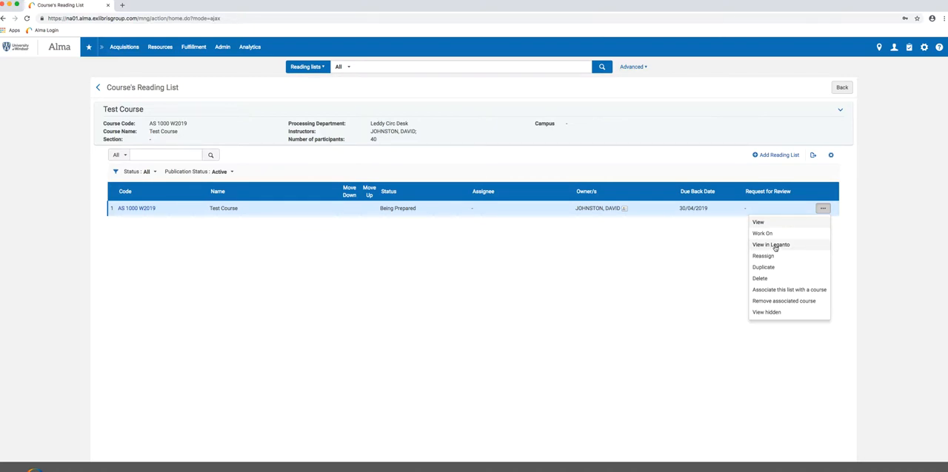
click(770, 246)
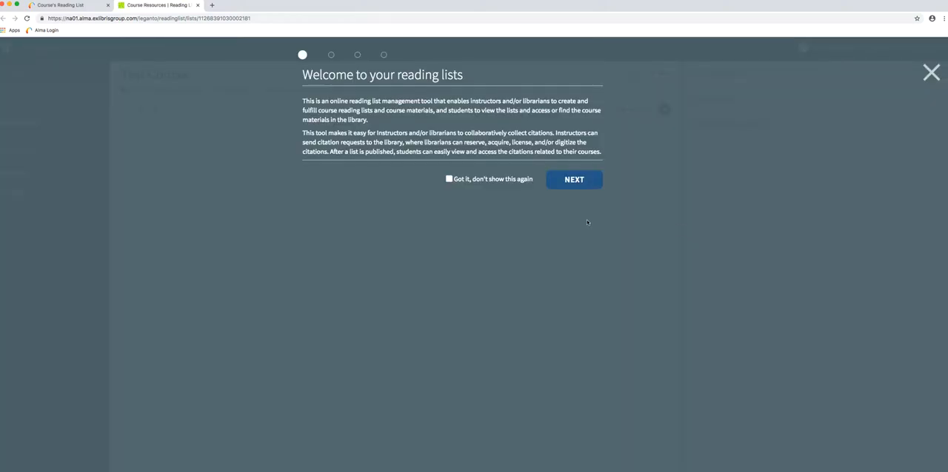
mouse_move(625, 72)
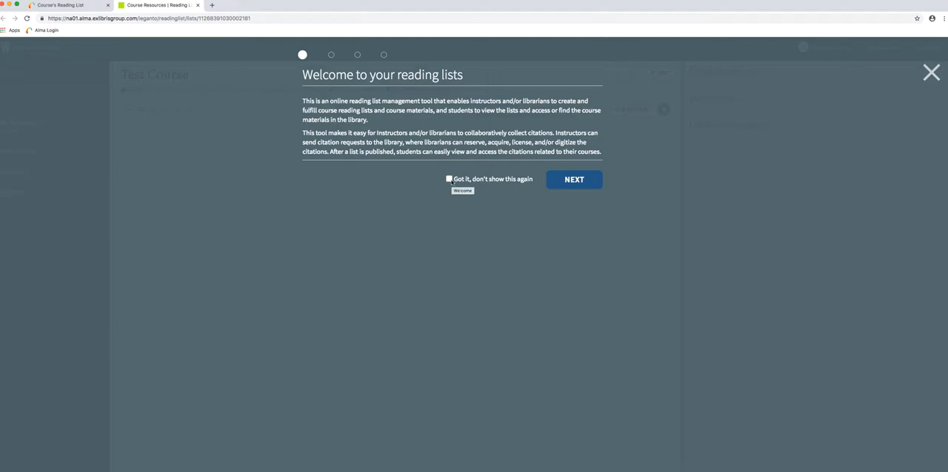
Dismiss the welcome introduction with 'Got it, don't show this again'.
click(930, 73)
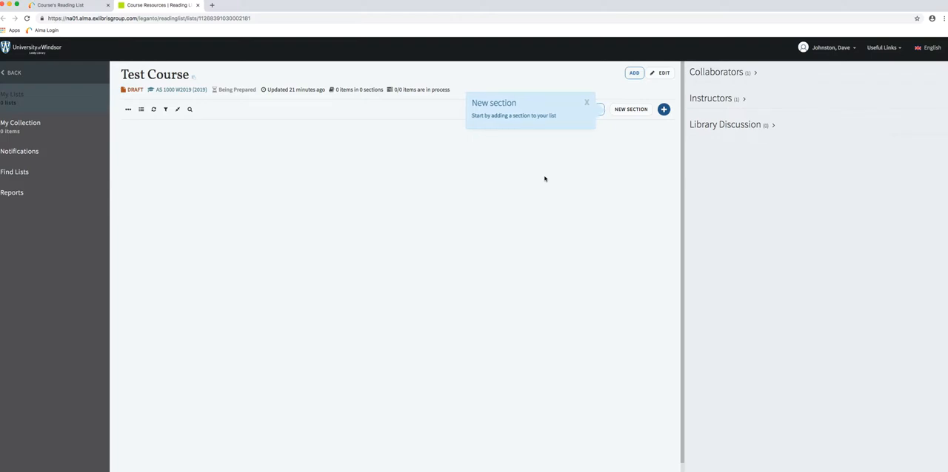
mouse_move(231, 139)
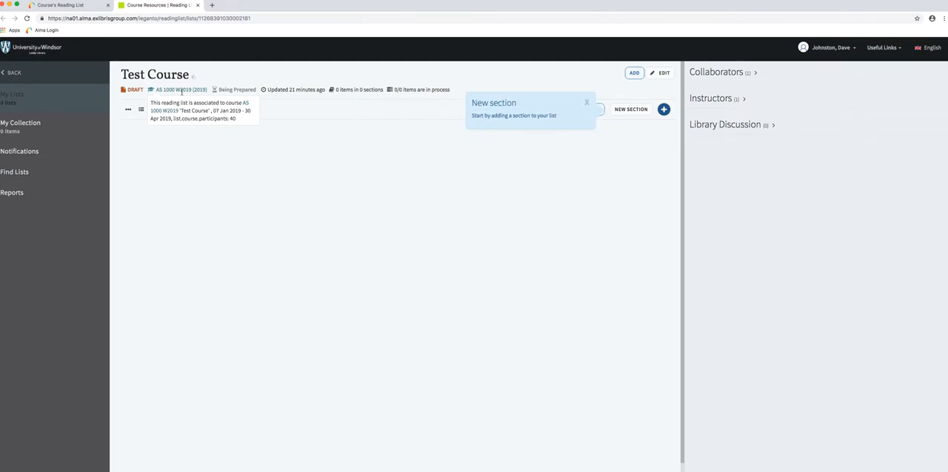
mouse_move(237, 89)
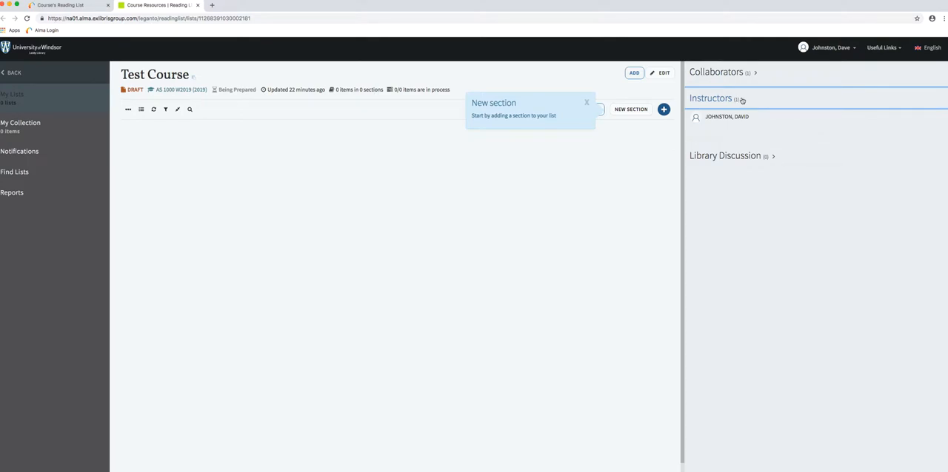
mouse_move(737, 126)
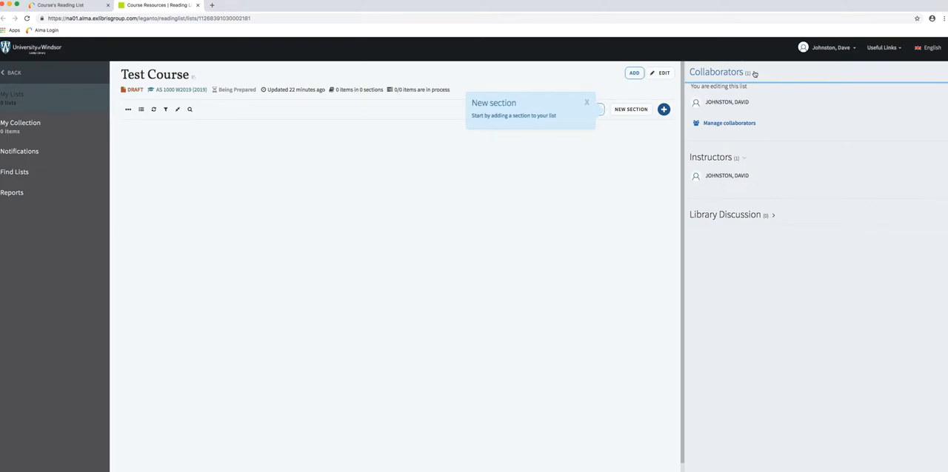
mouse_move(757, 133)
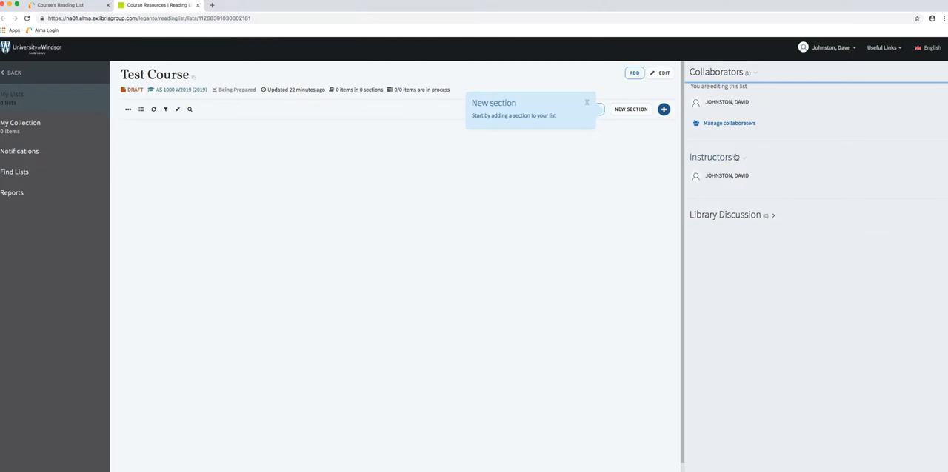
Expand the Library Discussion panel in the right sidebar.
click(725, 215)
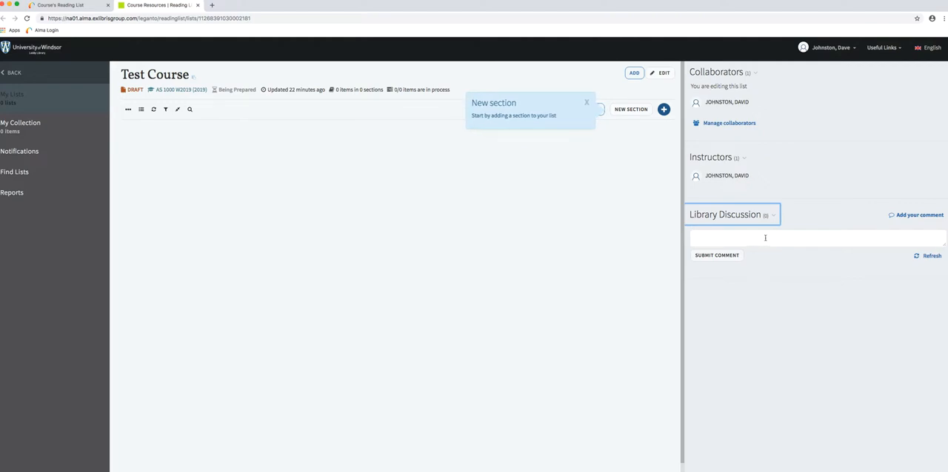
mouse_move(516, 228)
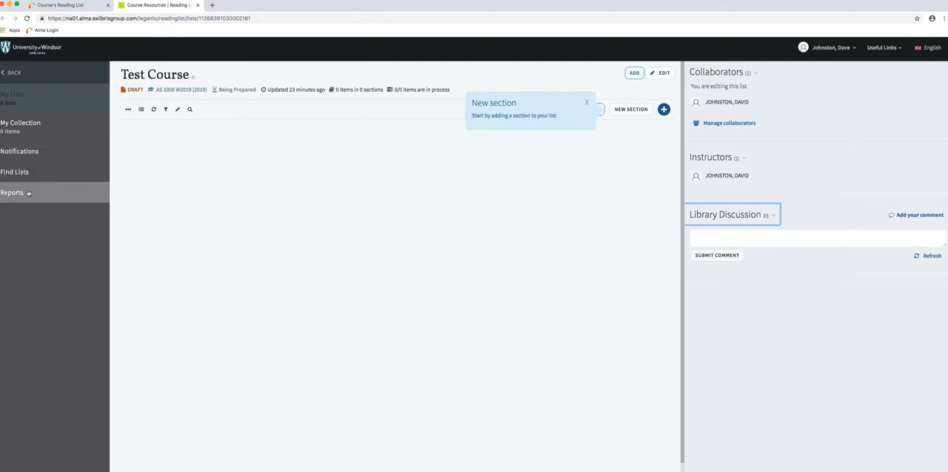
mouse_move(58, 160)
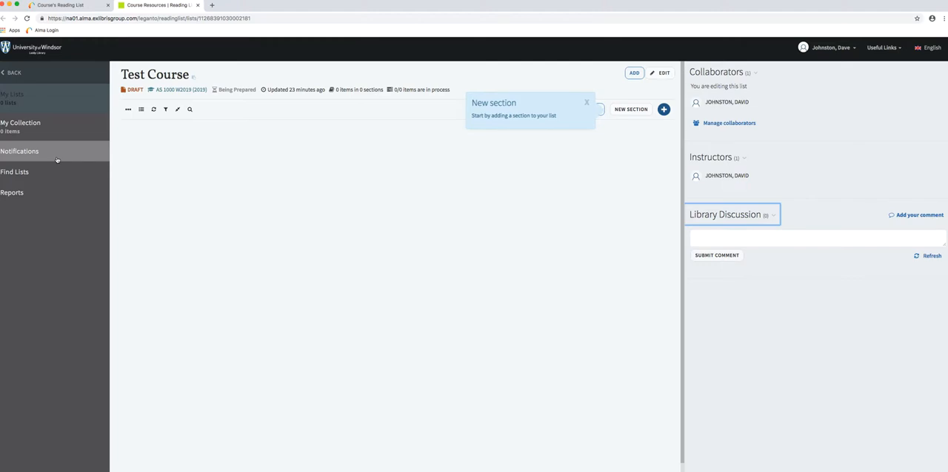
mouse_move(31, 180)
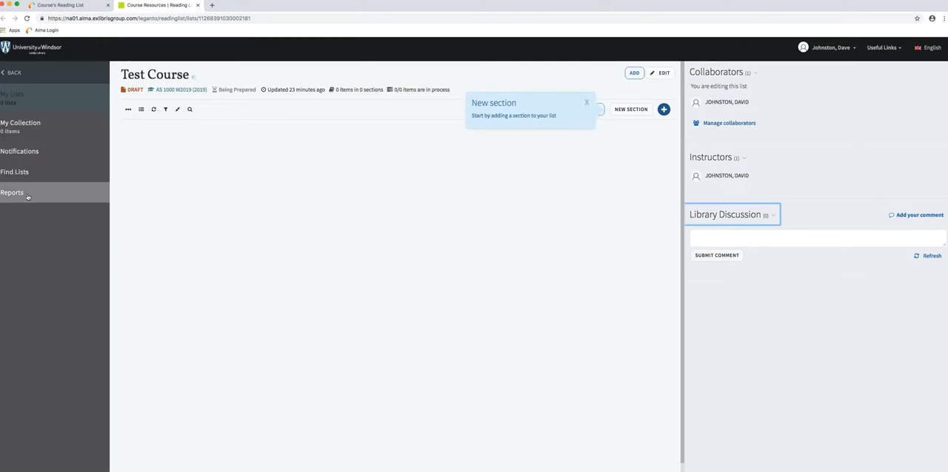
mouse_move(62, 198)
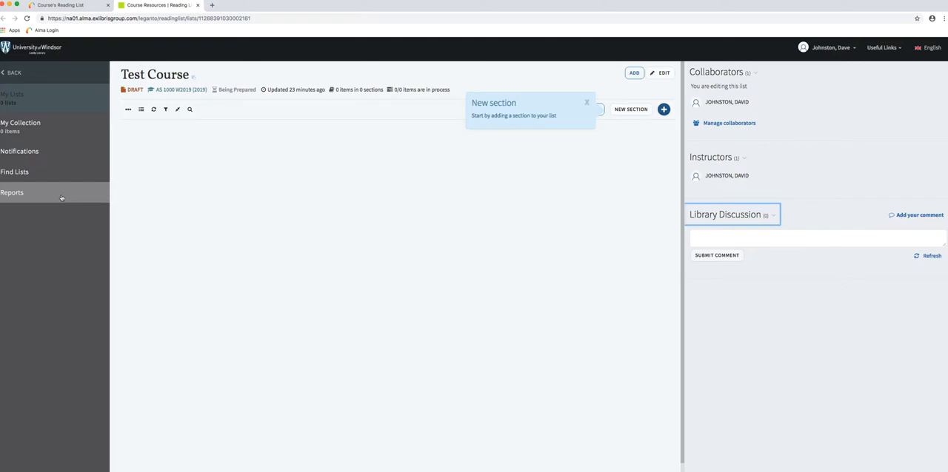
mouse_move(366, 151)
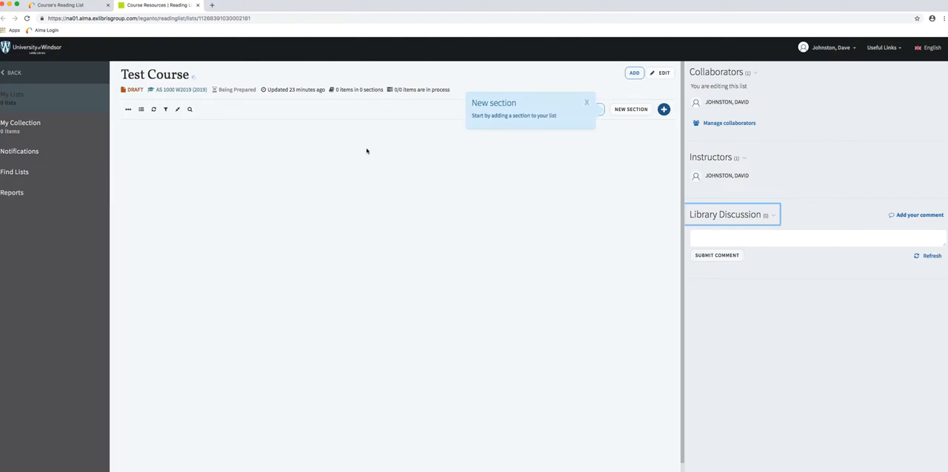
mouse_move(397, 148)
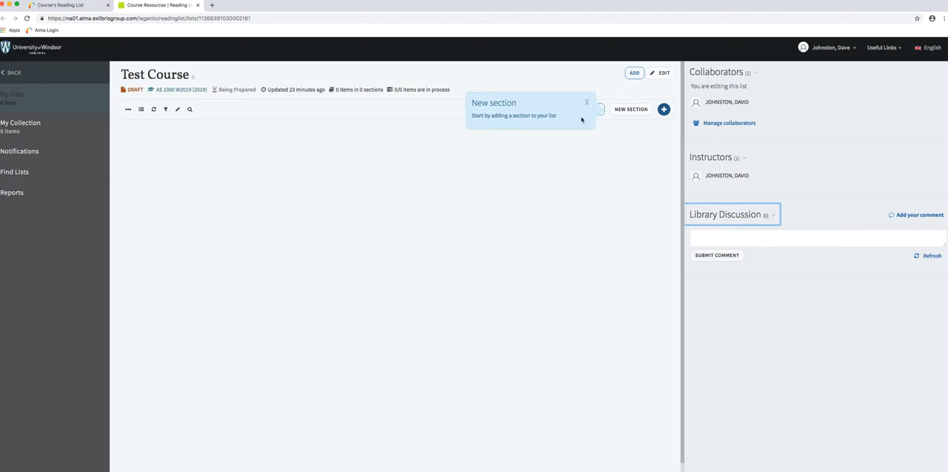
mouse_move(569, 119)
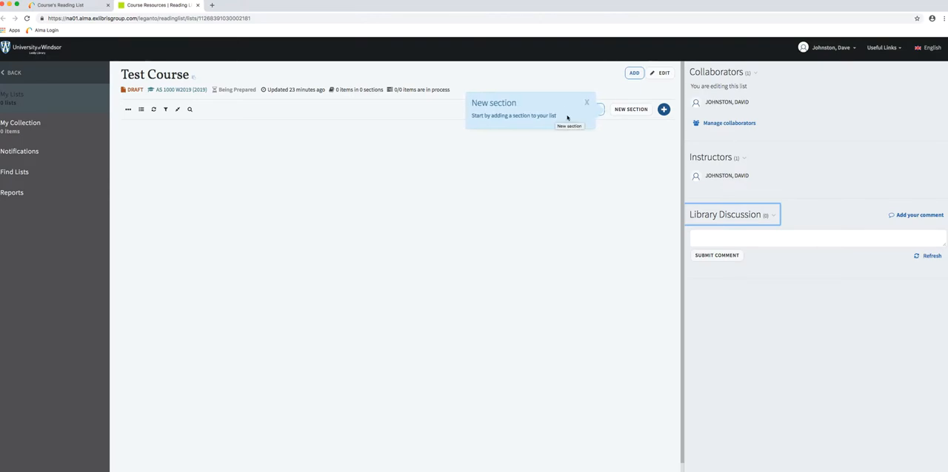
mouse_move(626, 109)
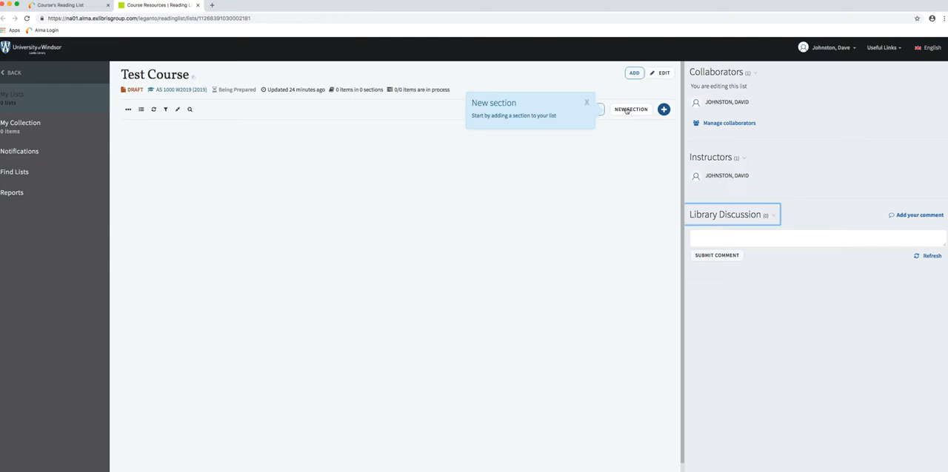
Create a new section titled Readings in the Test Course list.
click(631, 110)
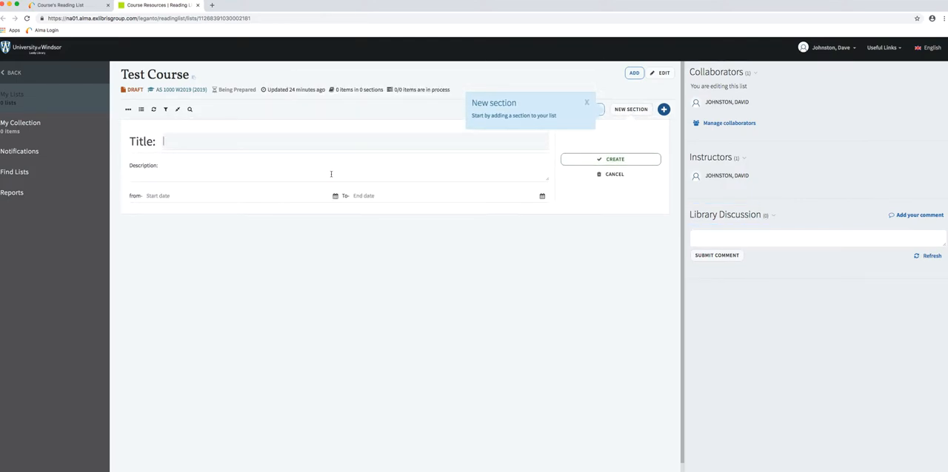
text(Readings)
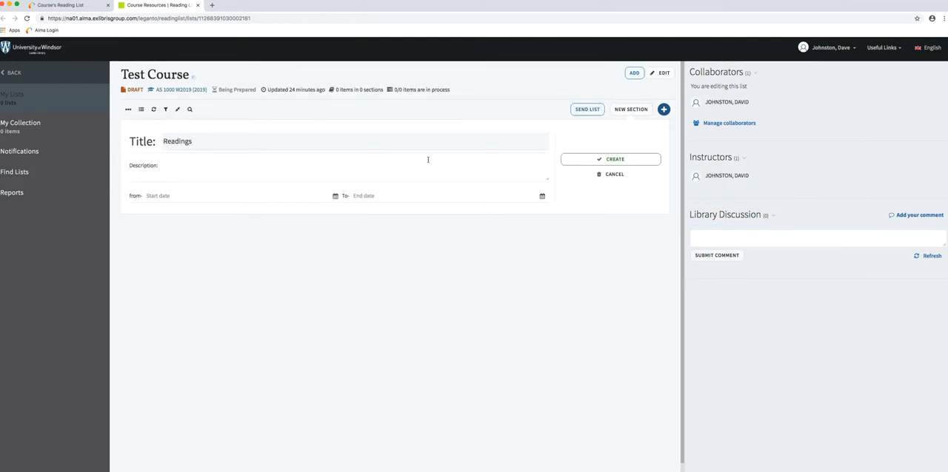
click(610, 158)
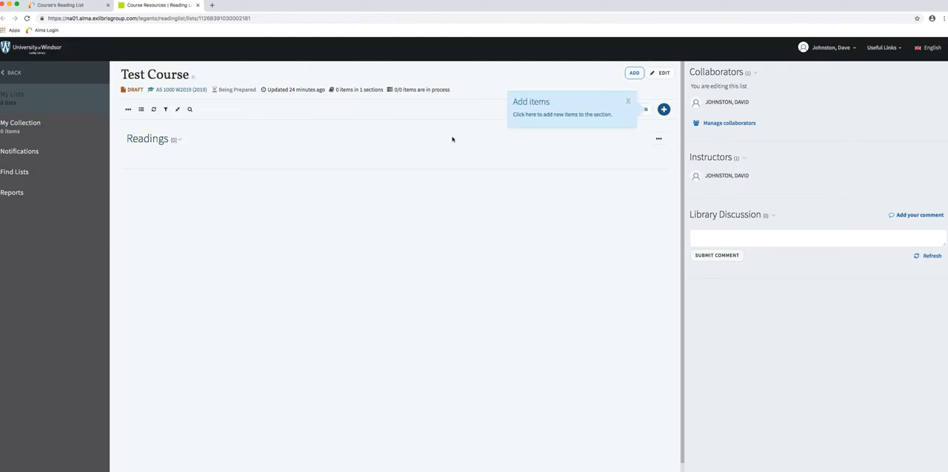
mouse_move(542, 136)
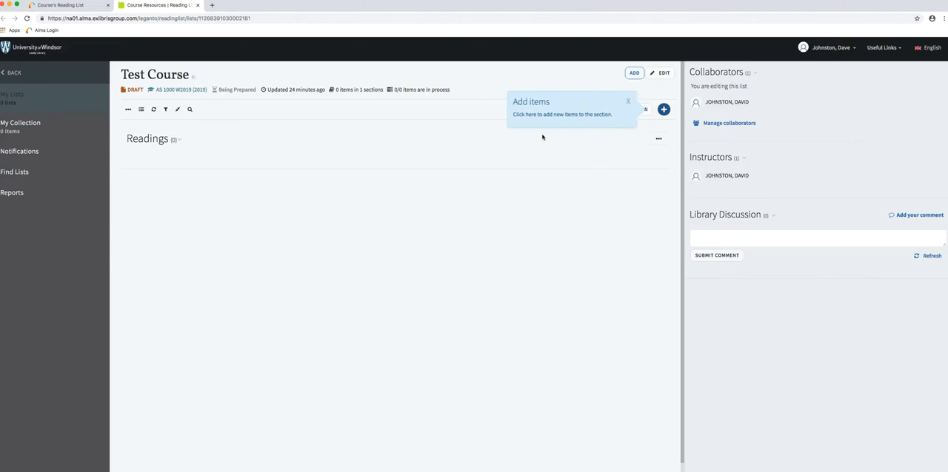
mouse_move(664, 110)
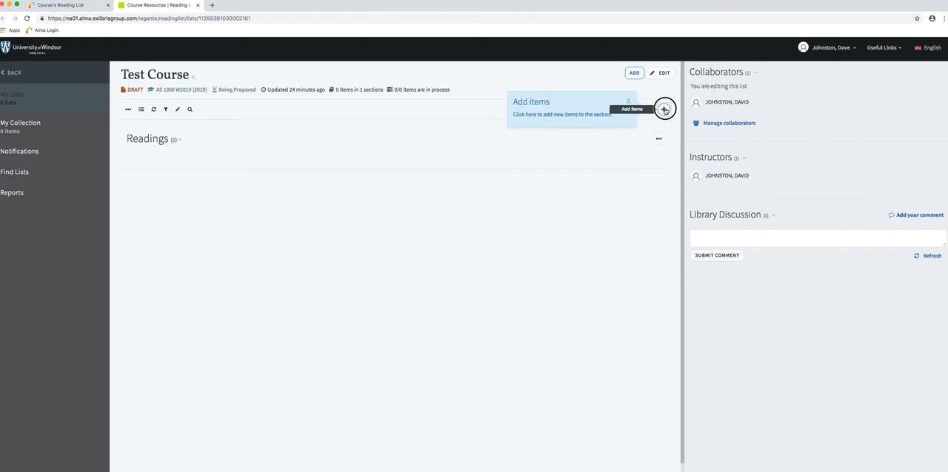
Find 'truth and other enigmas' and add Dummett's book to the Readings section.
click(663, 109)
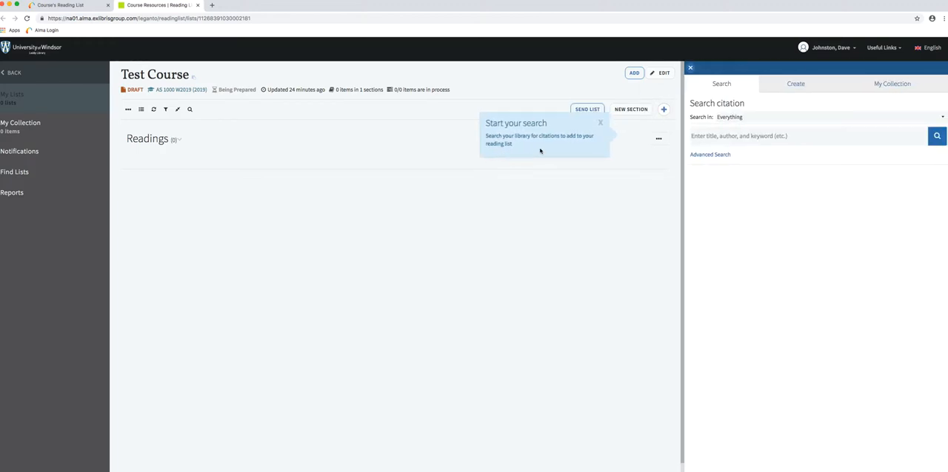
mouse_move(569, 148)
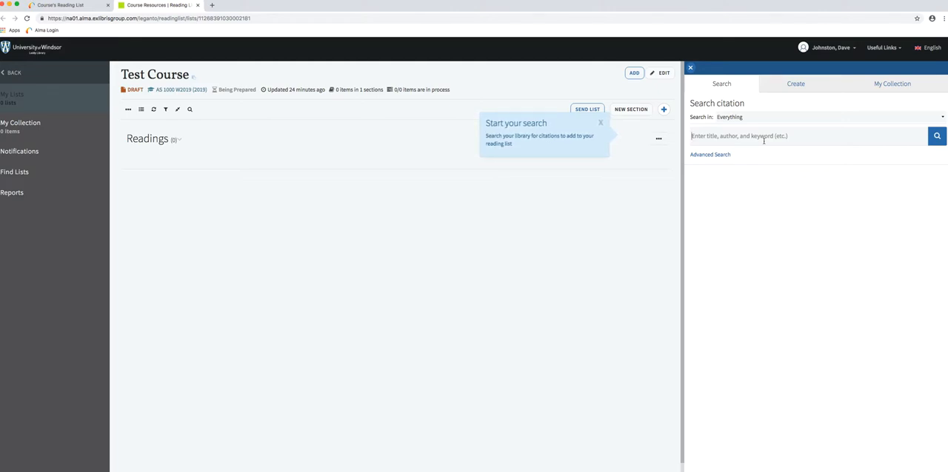
text(truth)
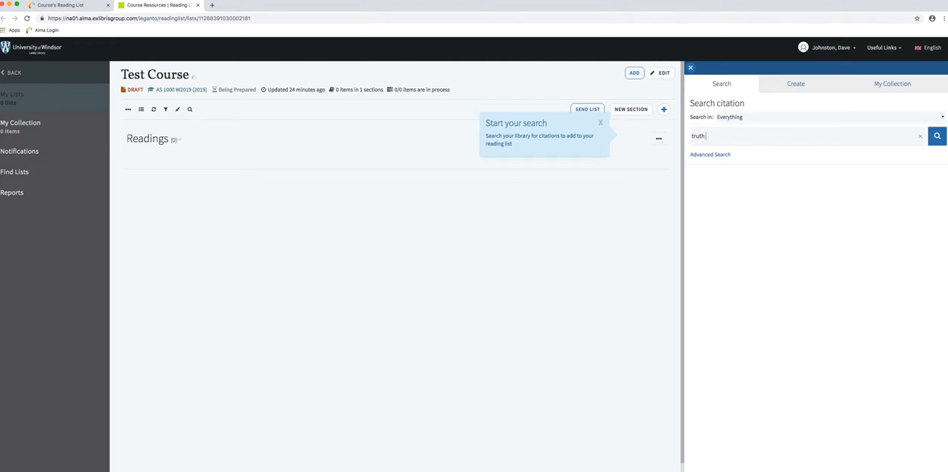
text(and other eng)
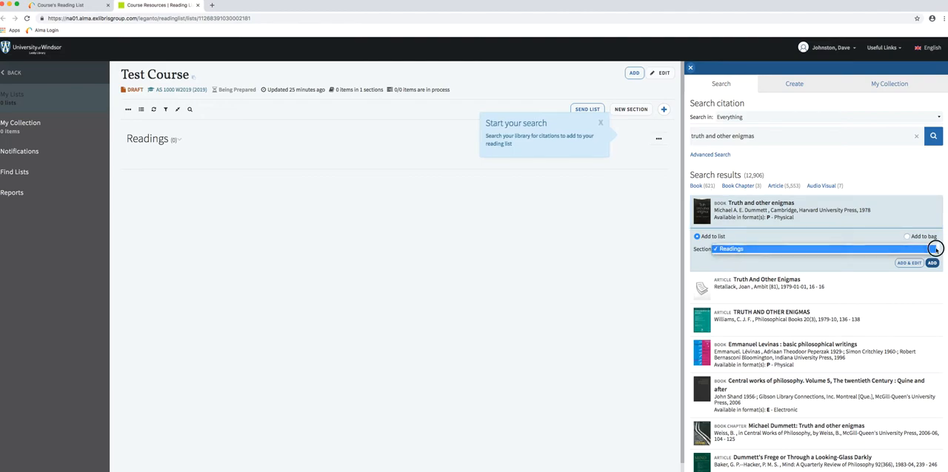
click(934, 248)
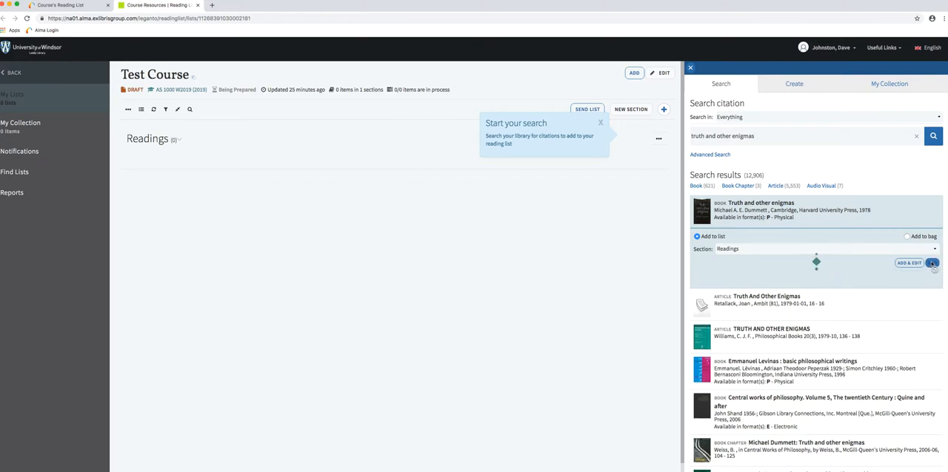
click(932, 264)
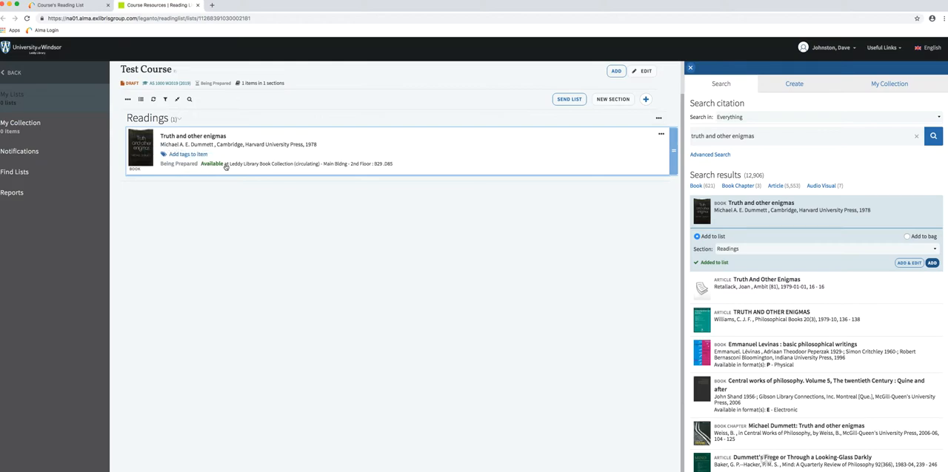
mouse_move(385, 166)
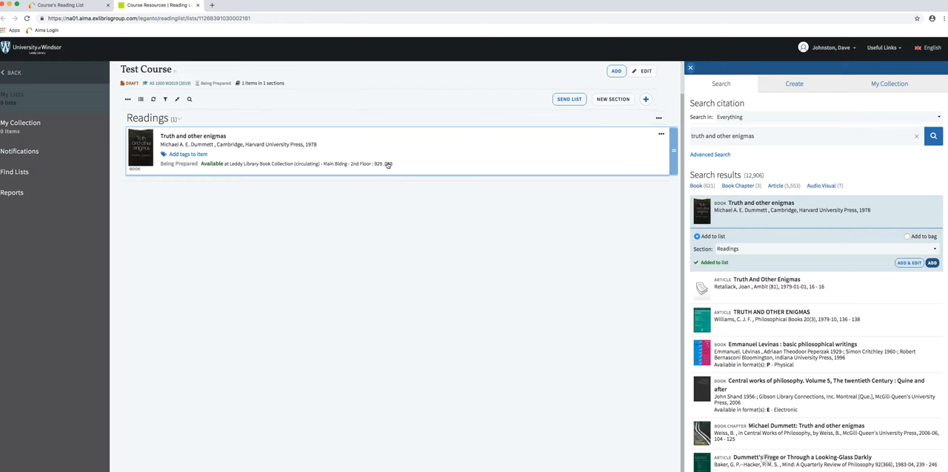
mouse_move(311, 129)
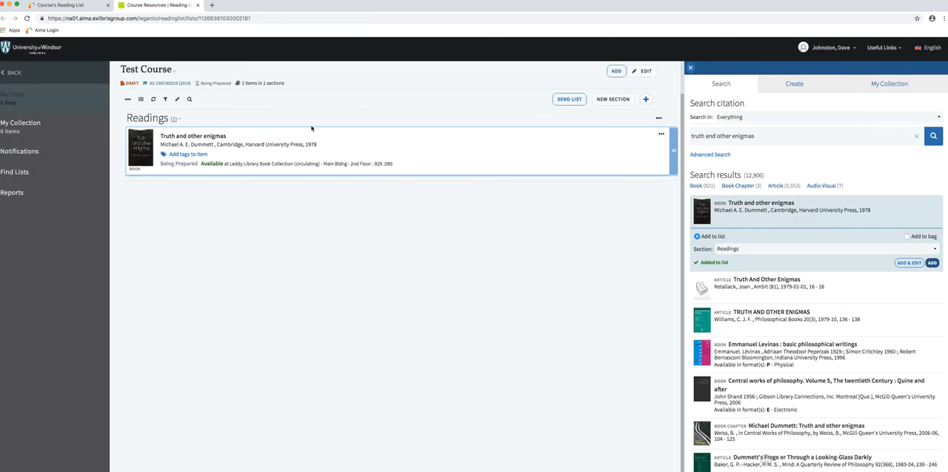
mouse_move(391, 160)
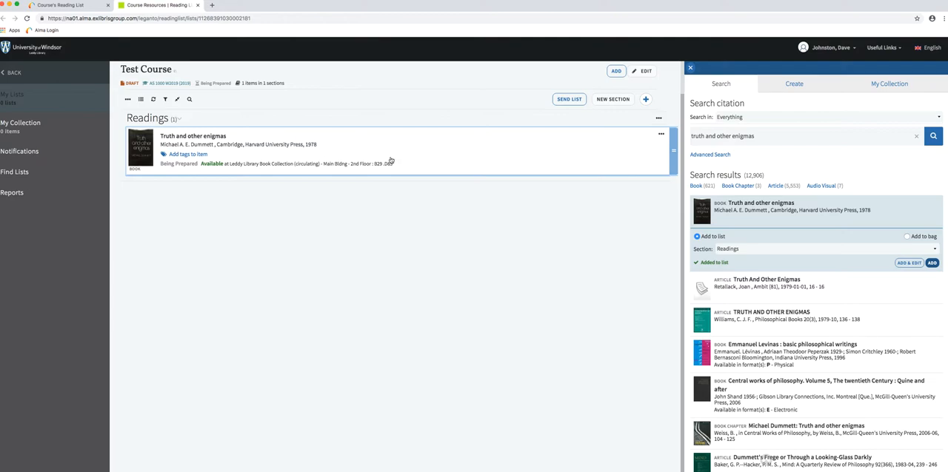
mouse_move(420, 189)
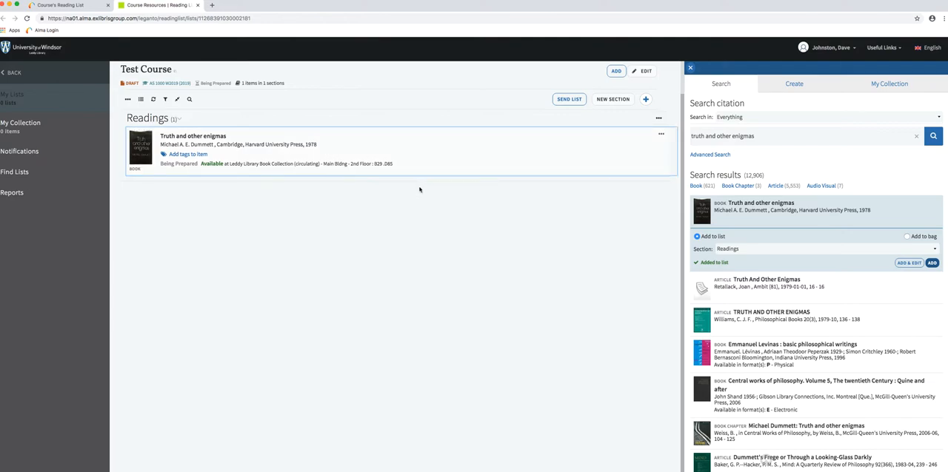
mouse_move(570, 221)
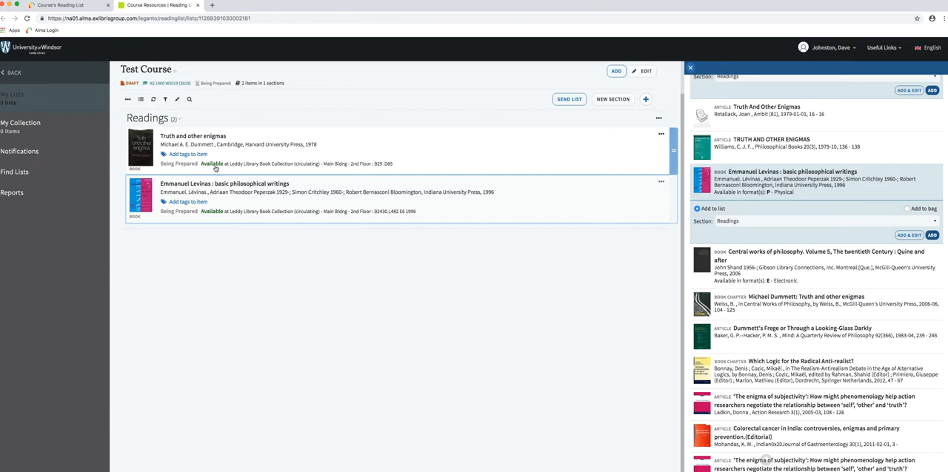
mouse_move(231, 129)
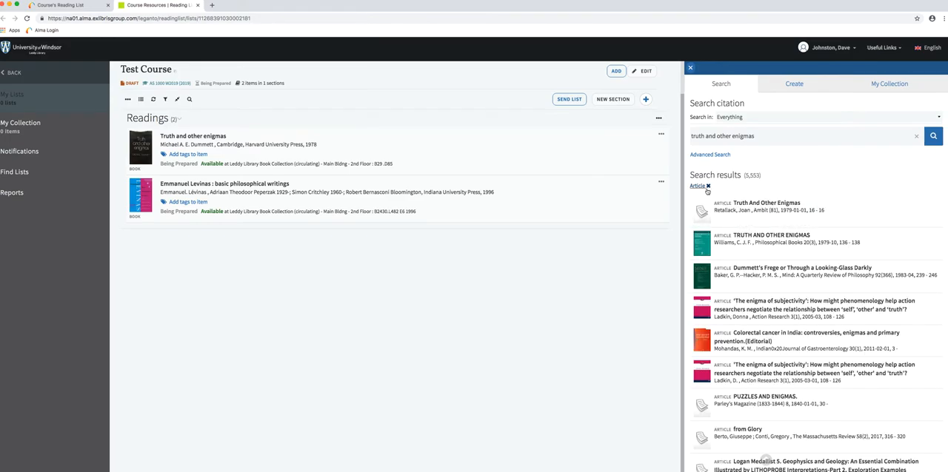
Filter results to articles and add 'Yablo's paradox and kindred infinite liars' to Readings.
click(705, 187)
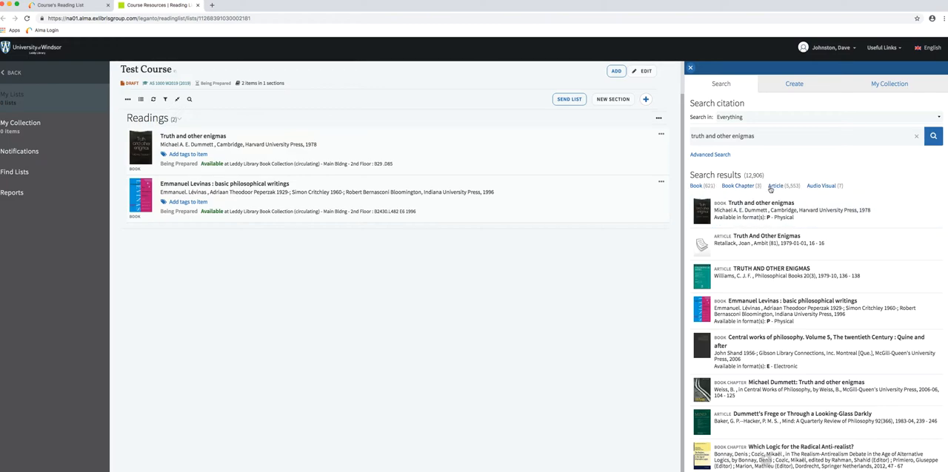
click(776, 187)
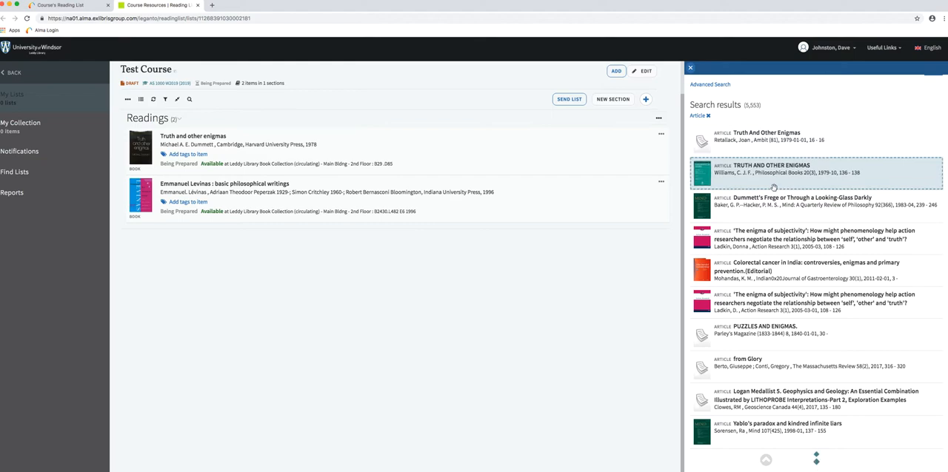
scroll(down, 3)
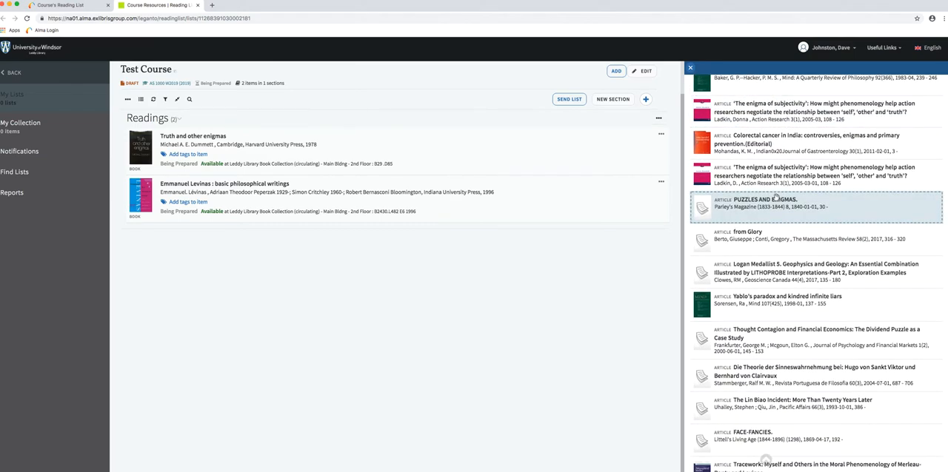
scroll(down, 3)
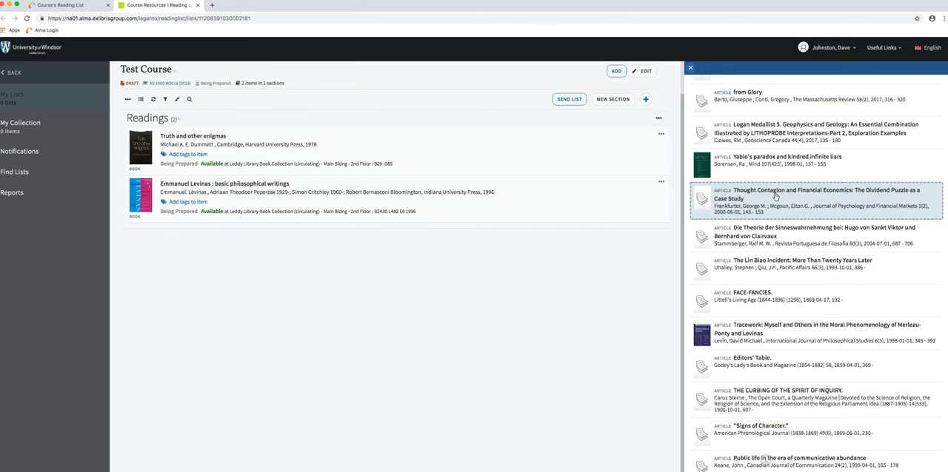
scroll(up, 3)
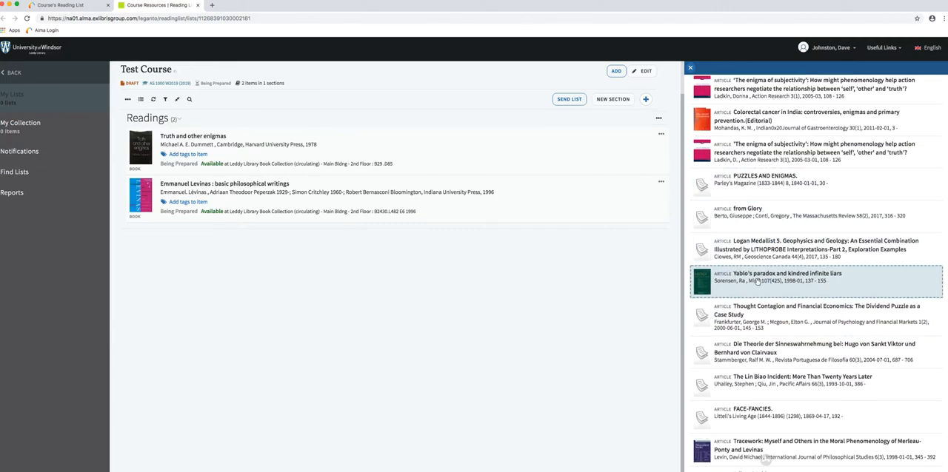
click(785, 278)
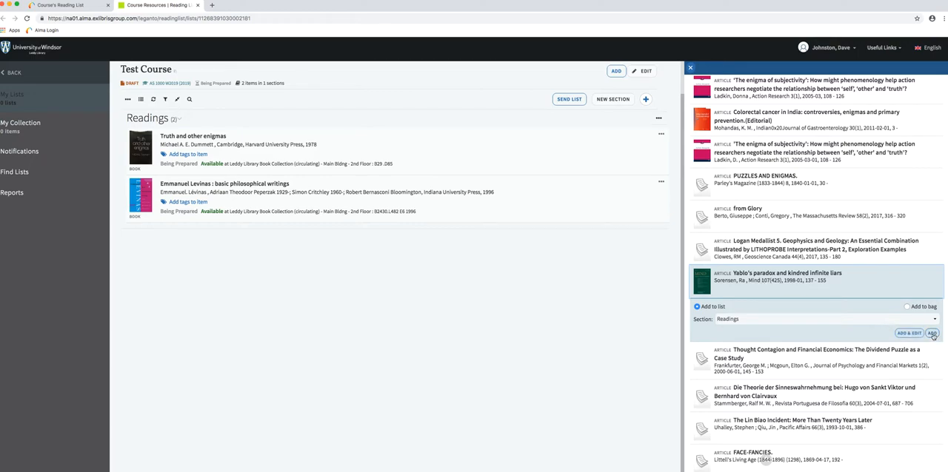
click(933, 334)
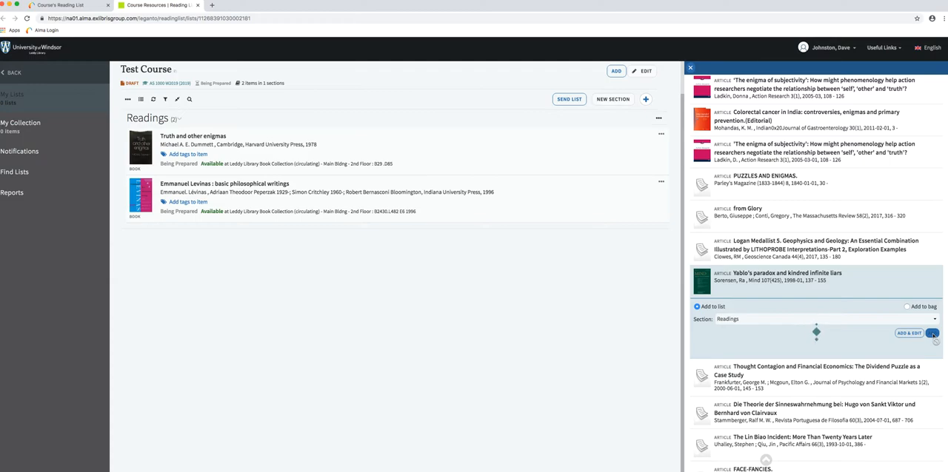
click(909, 333)
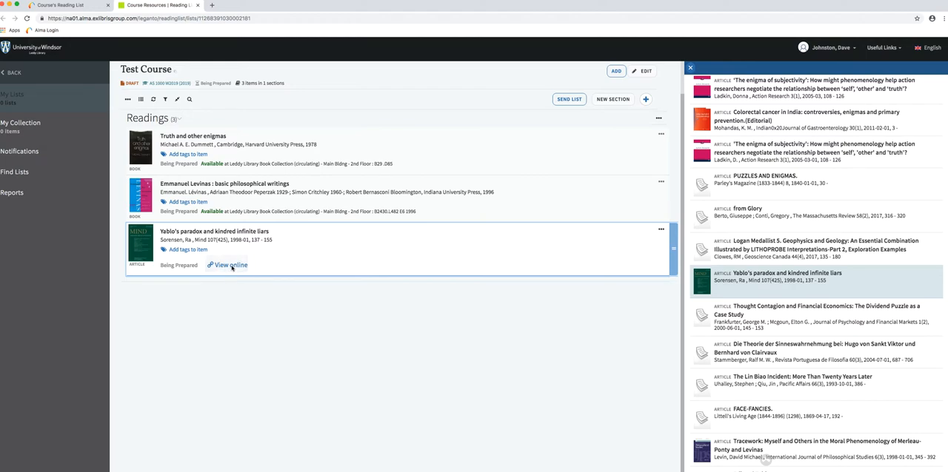
View the Yablo's paradox article online in Scholars Portal Journals, then return to Leganto.
click(231, 266)
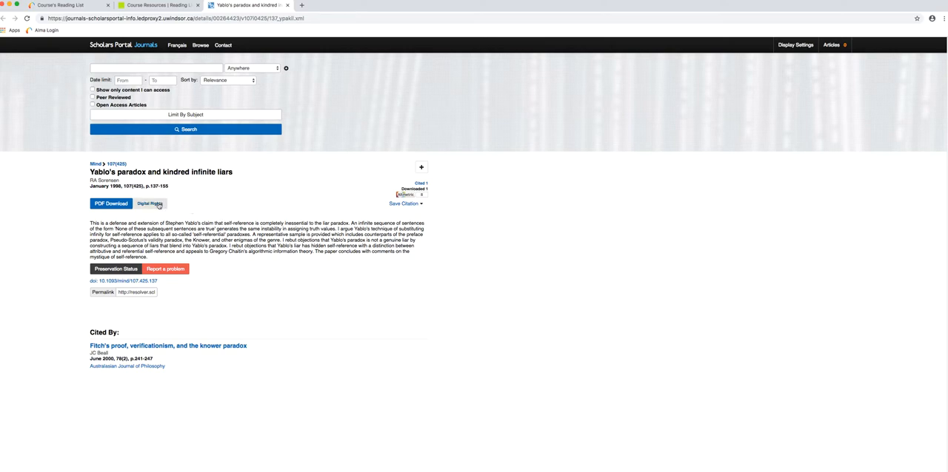
click(150, 204)
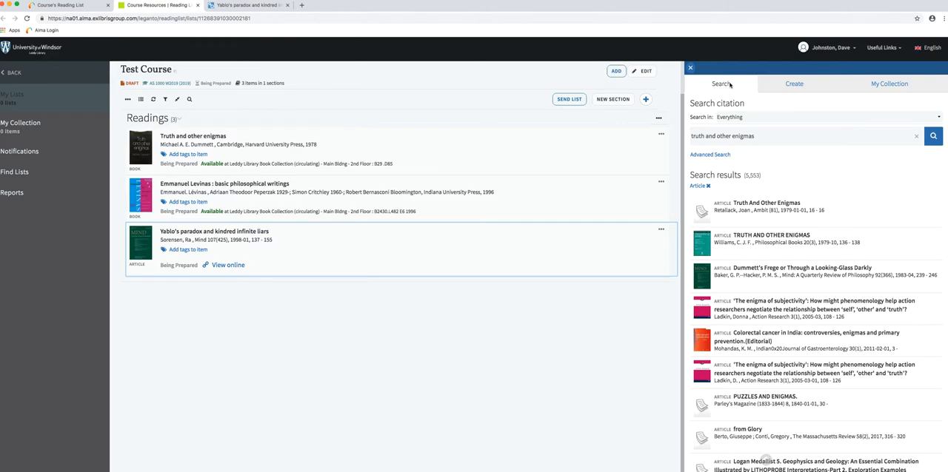
mouse_move(889, 83)
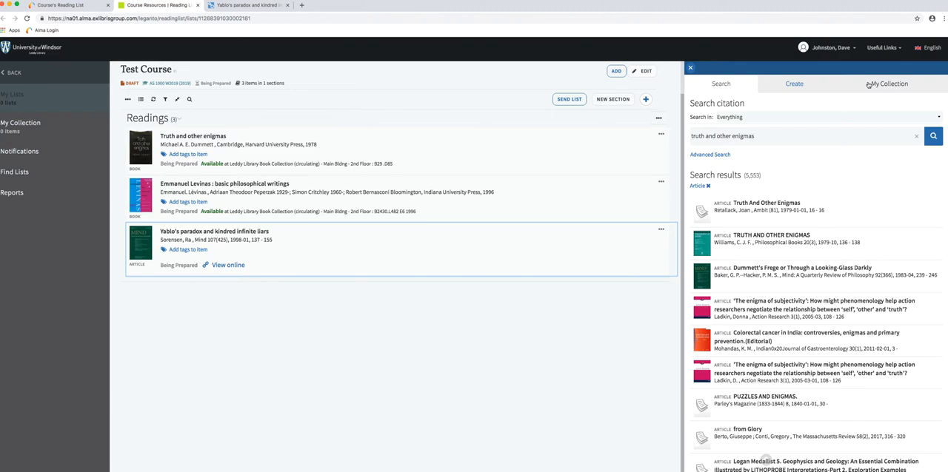
mouse_move(773, 103)
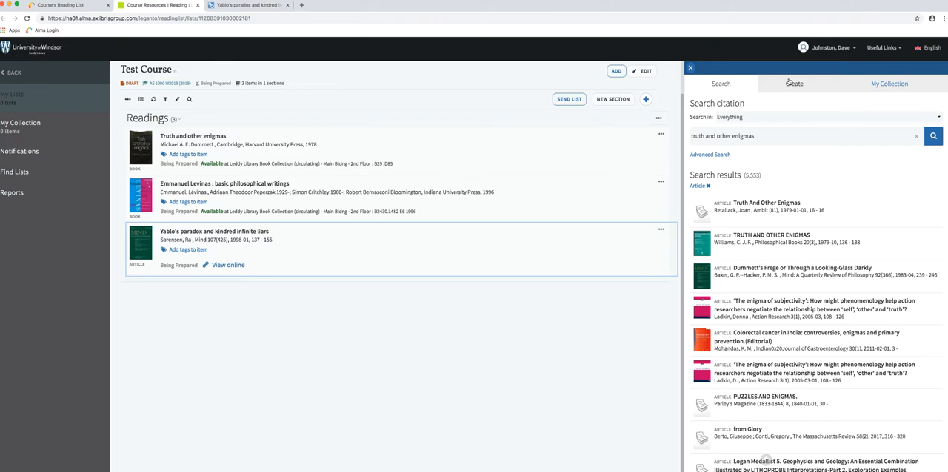
Start a new created citation with its Type set to Website.
click(797, 83)
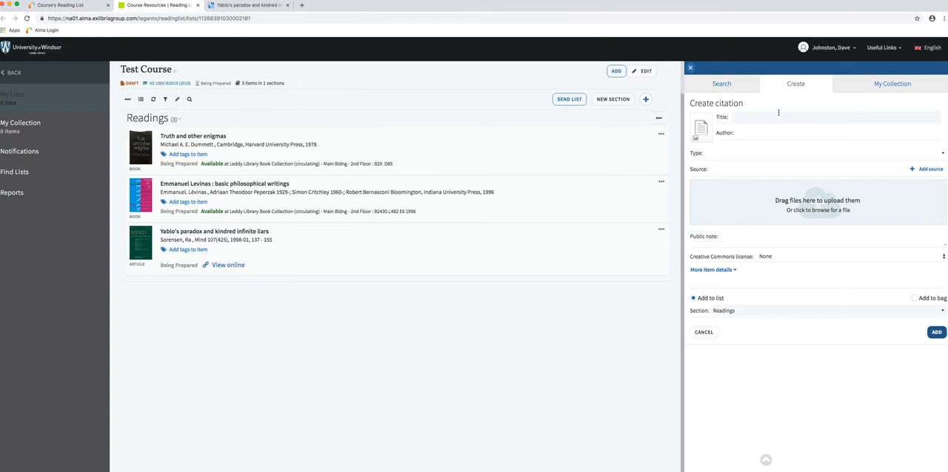
mouse_move(821, 163)
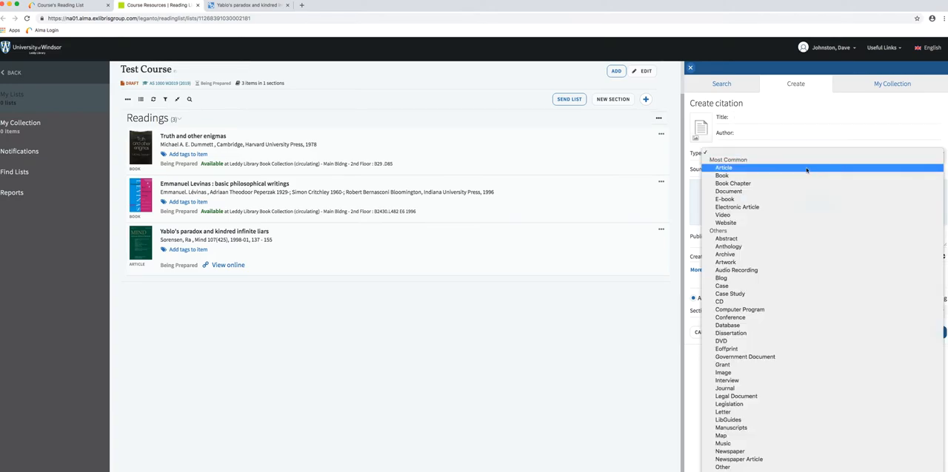
mouse_move(725, 222)
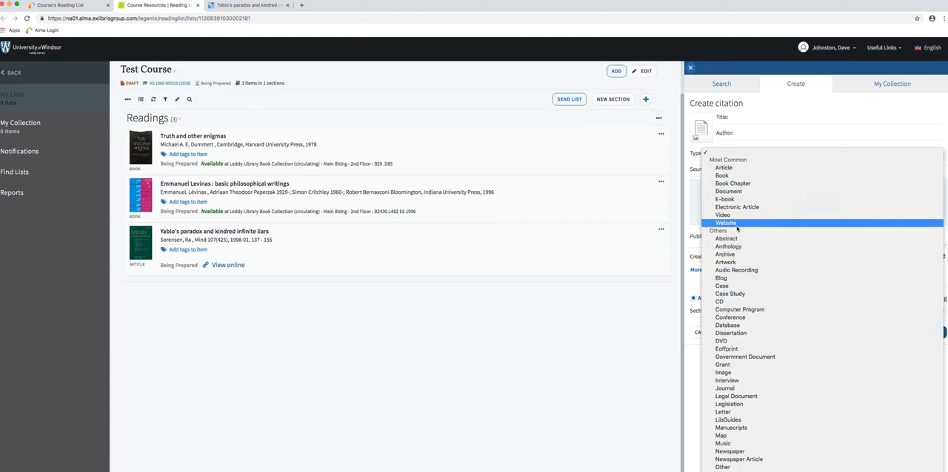
click(726, 222)
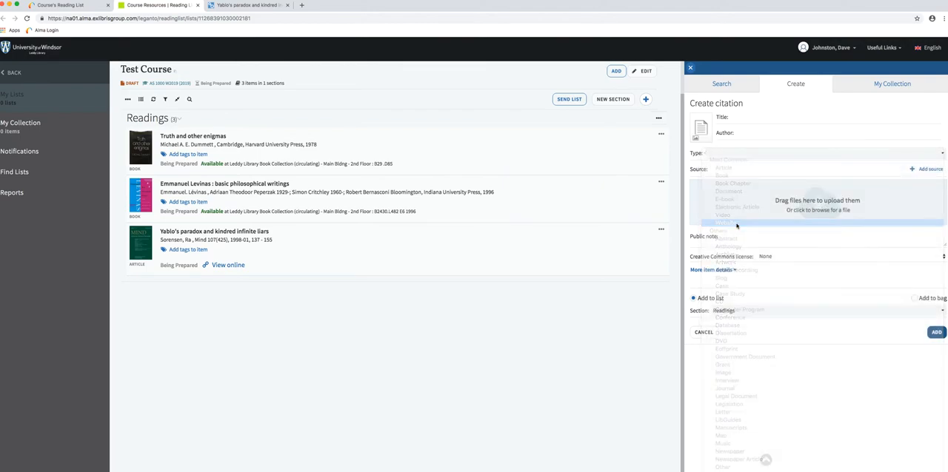
click(724, 222)
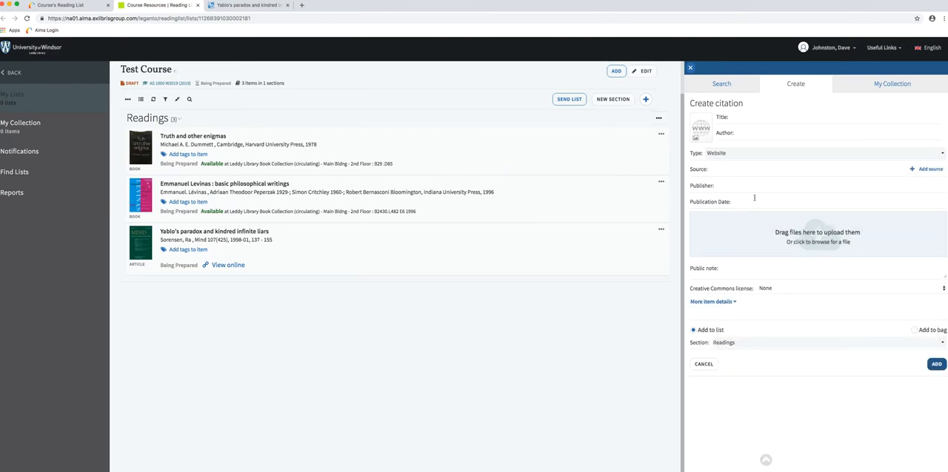
mouse_move(267, 30)
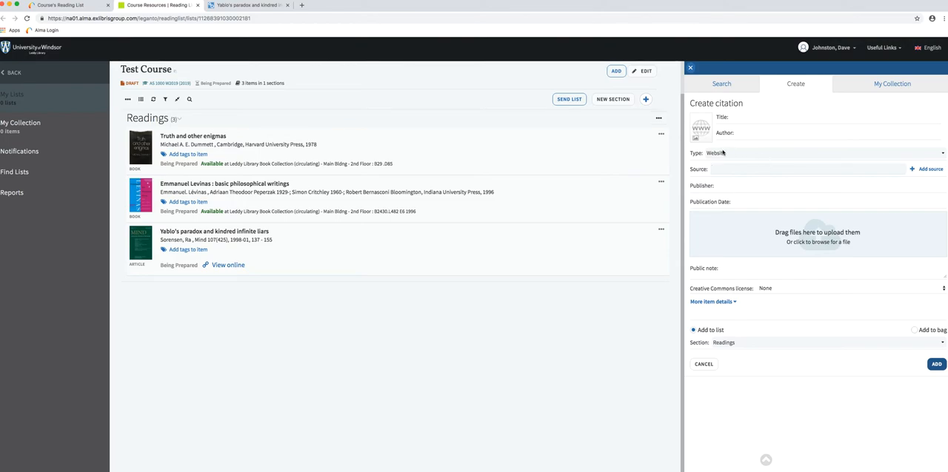
mouse_move(717, 154)
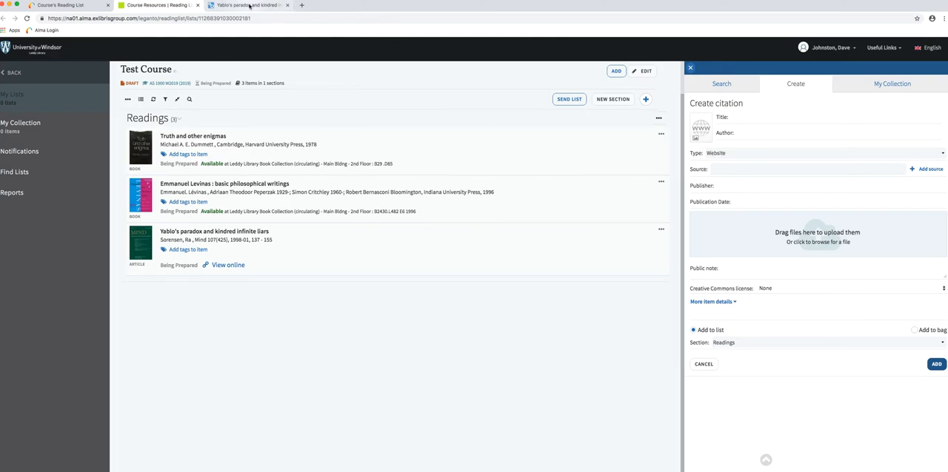
mouse_move(248, 6)
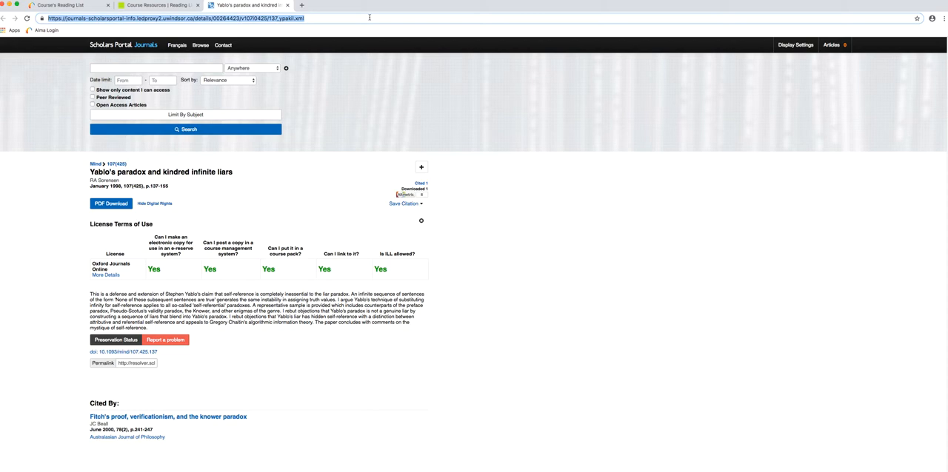
Google 'hansard', open the House of Commons Hansard Index page and copy its web address for Source.
text(ha)
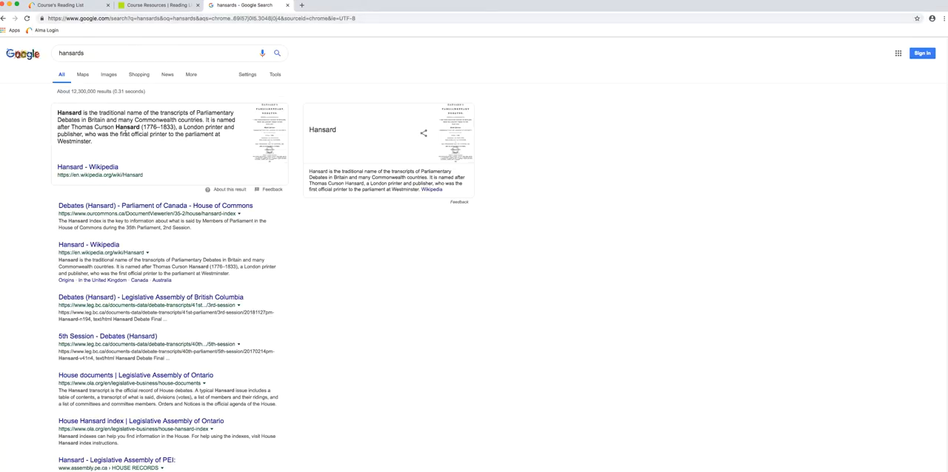
click(155, 206)
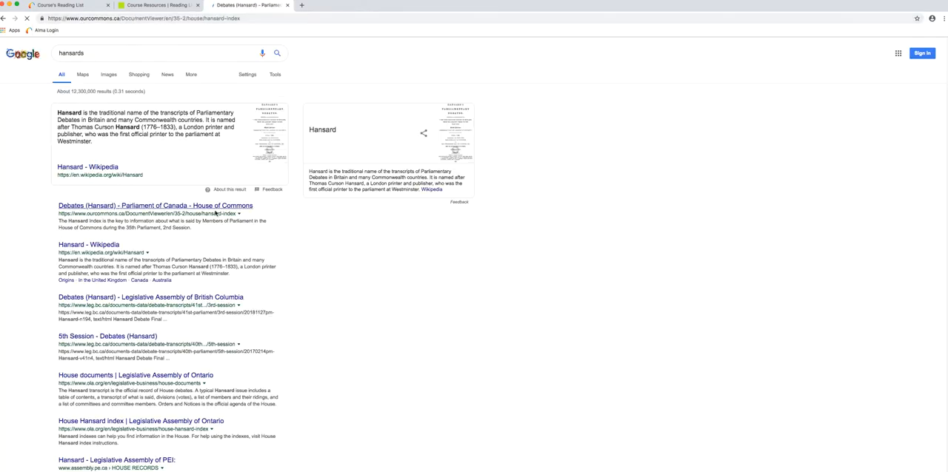
click(156, 206)
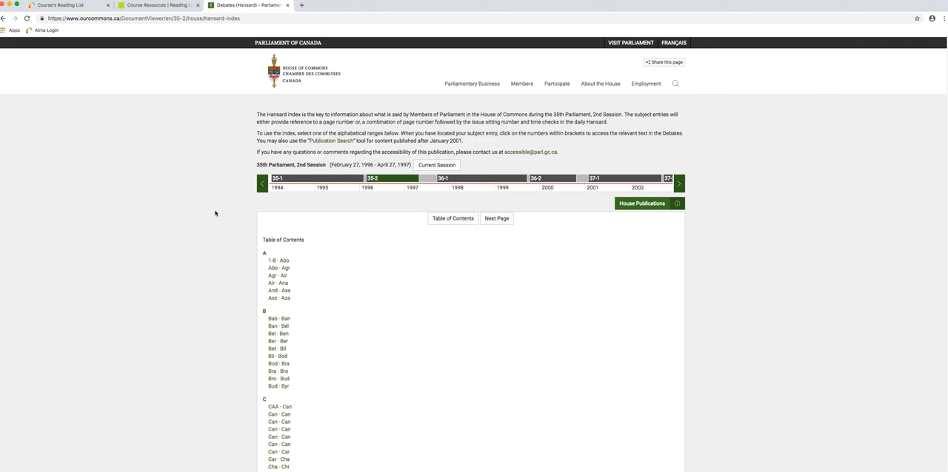
mouse_move(284, 334)
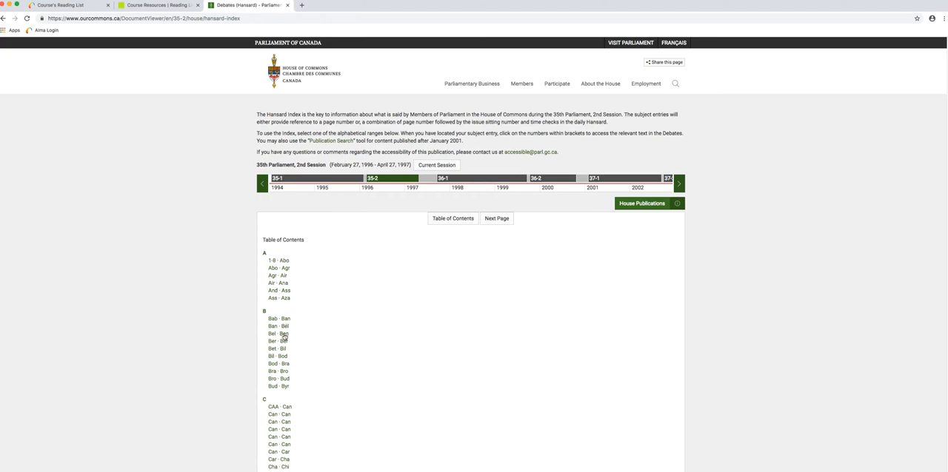
click(496, 220)
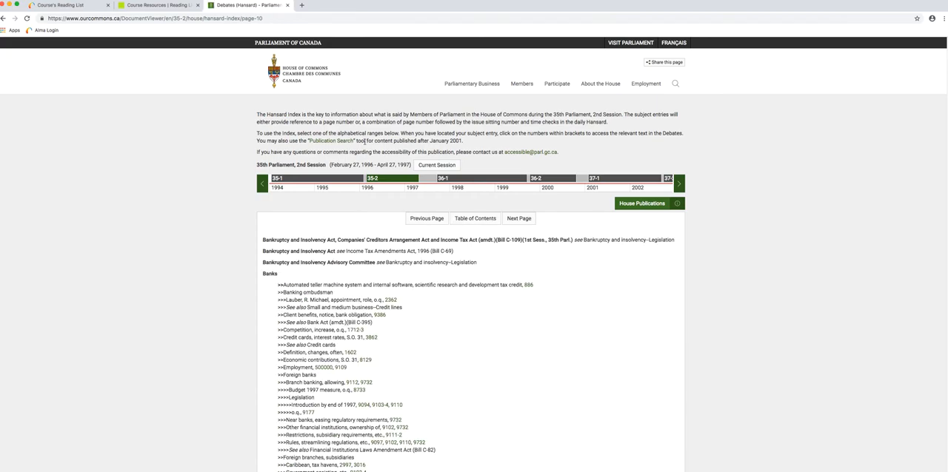
click(148, 19)
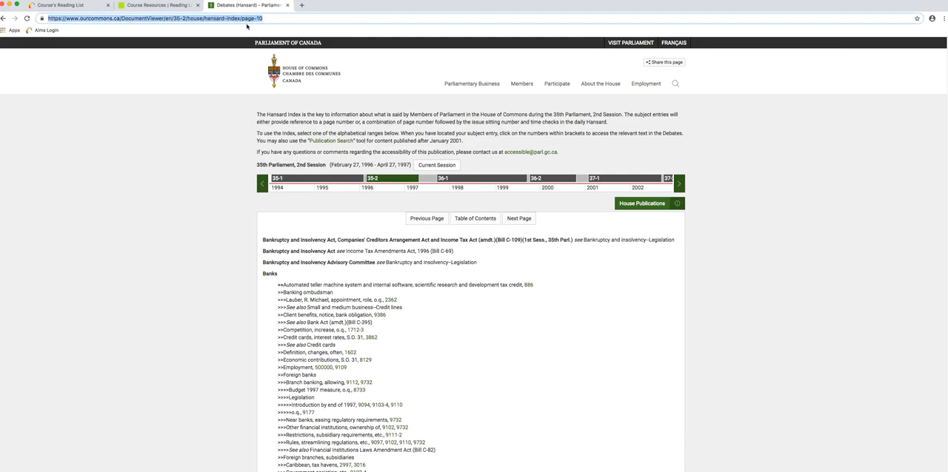
right_click(148, 19)
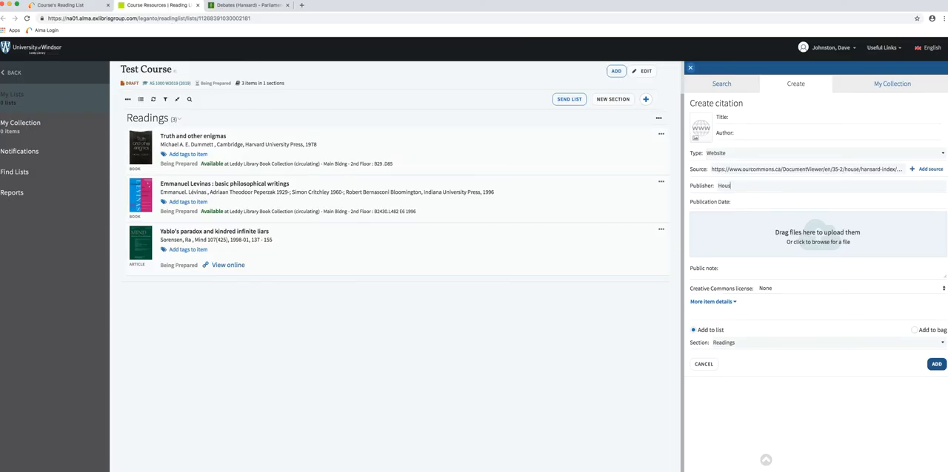
Fill Publisher and Author with House of Commons and Title with Hansard Index.
text(House of Commons)
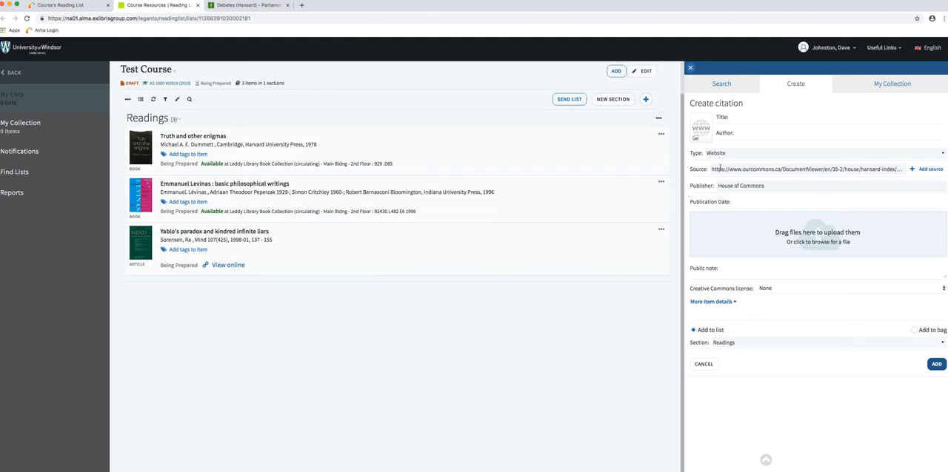
click(249, 6)
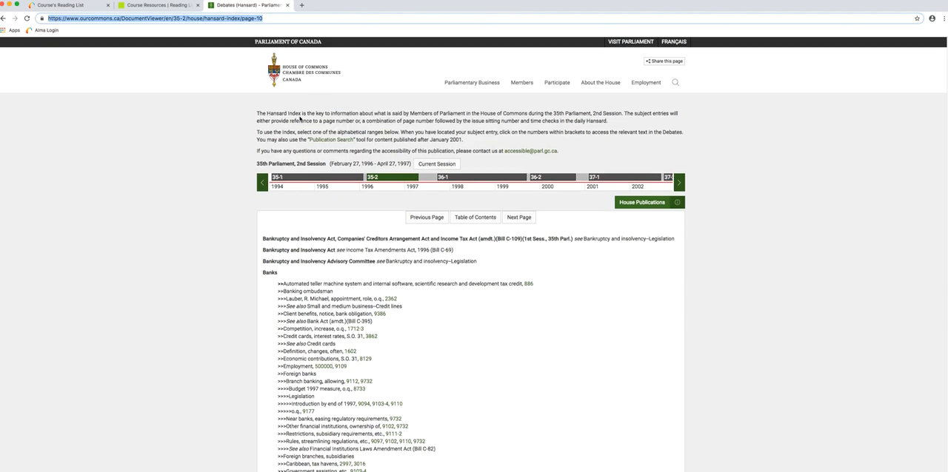
scroll(down, 3)
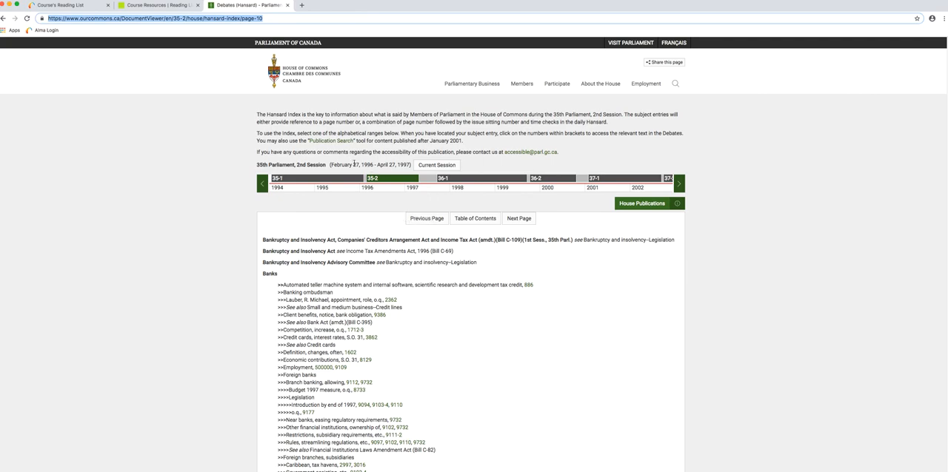
mouse_move(373, 99)
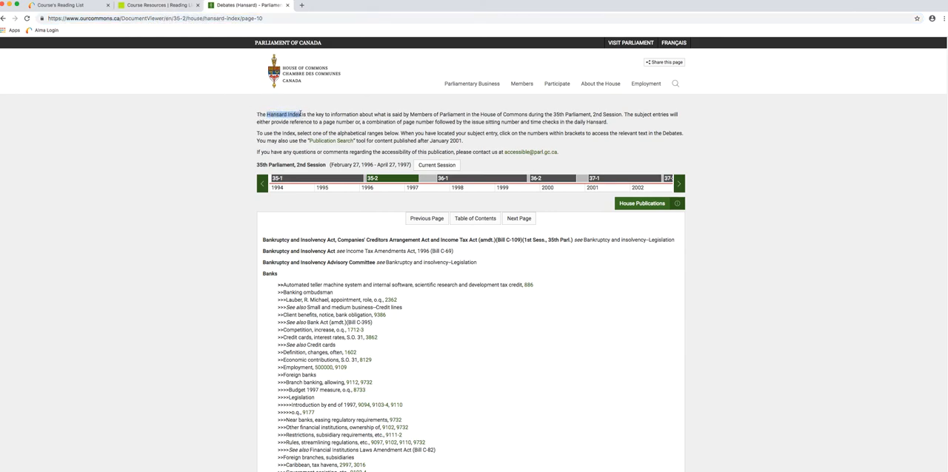
click(156, 6)
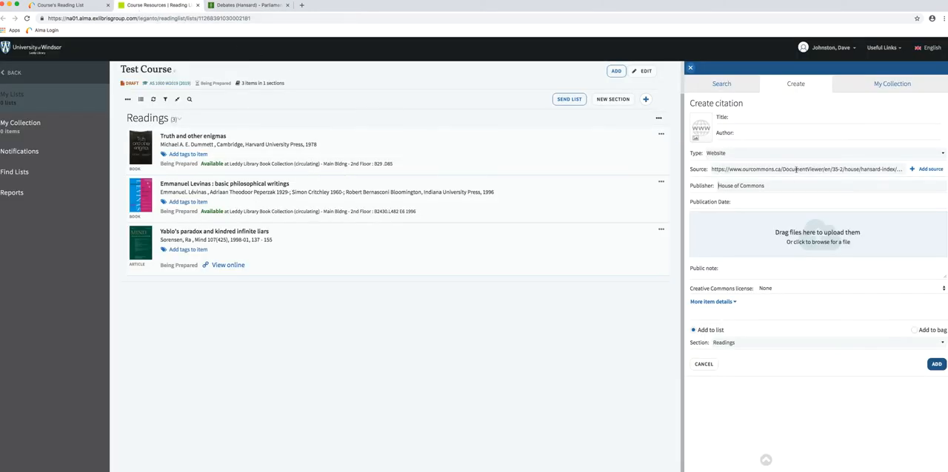
text(Hansard Index)
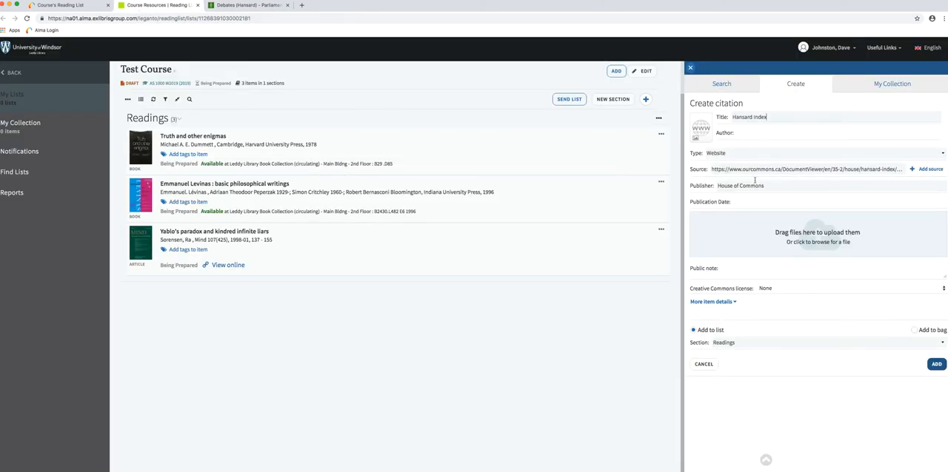
double_click(740, 187)
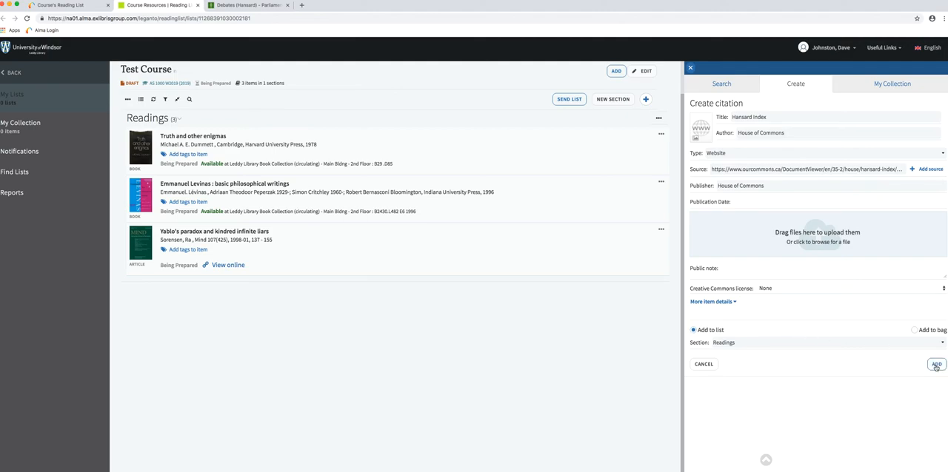
Add the Hansard Index citation as the fourth reading, verify its View website link, and begin another citation.
click(936, 364)
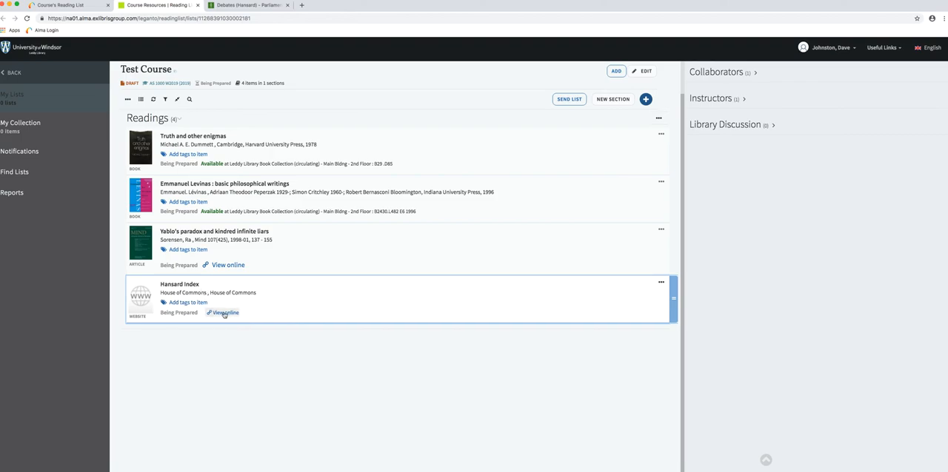
click(226, 313)
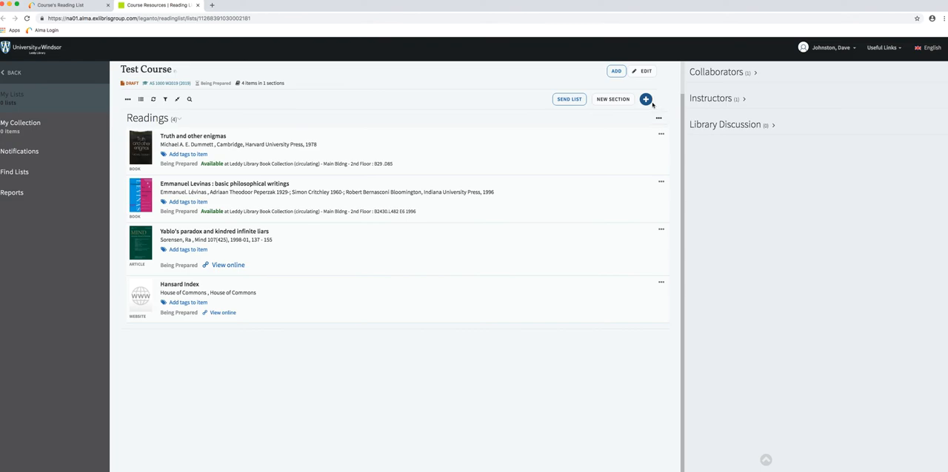
click(646, 98)
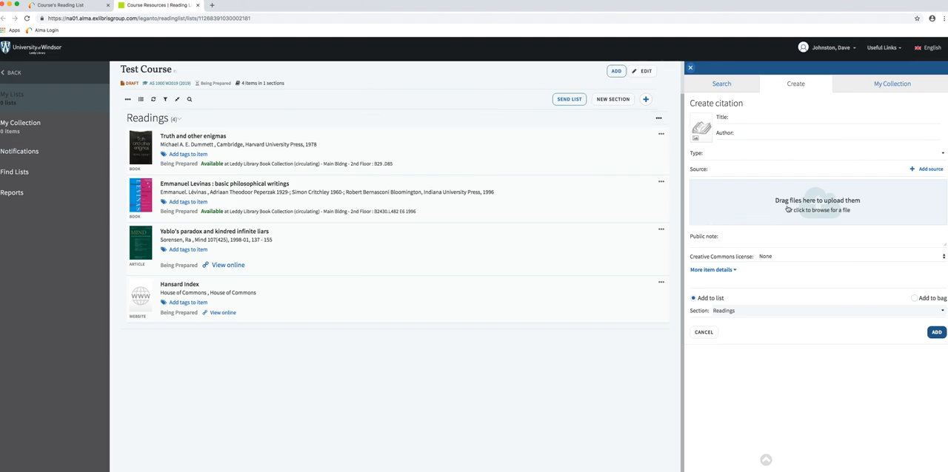
mouse_move(776, 262)
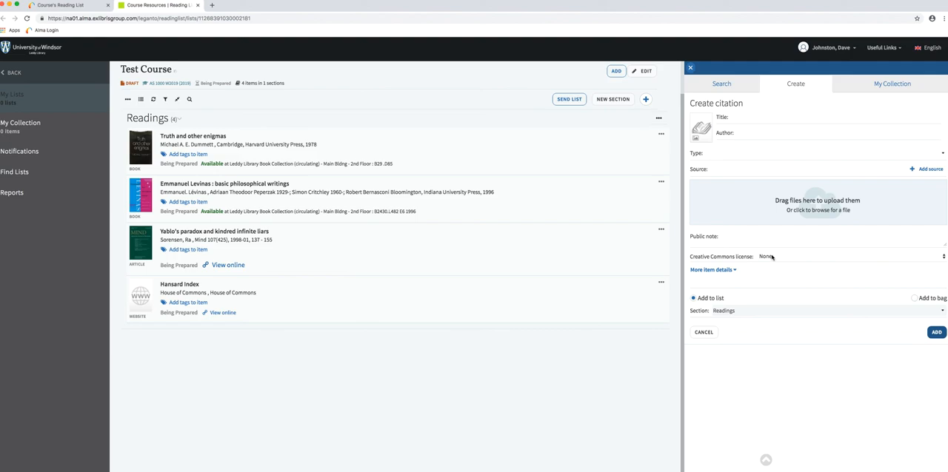
mouse_move(771, 256)
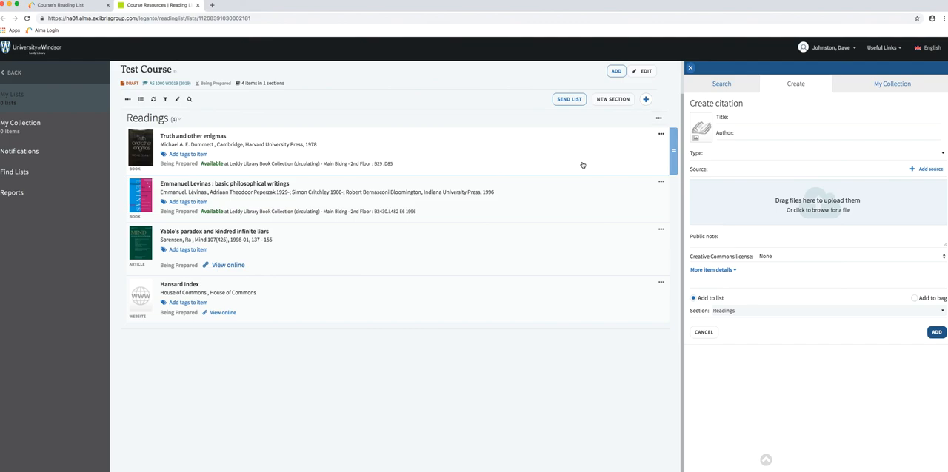
mouse_move(509, 95)
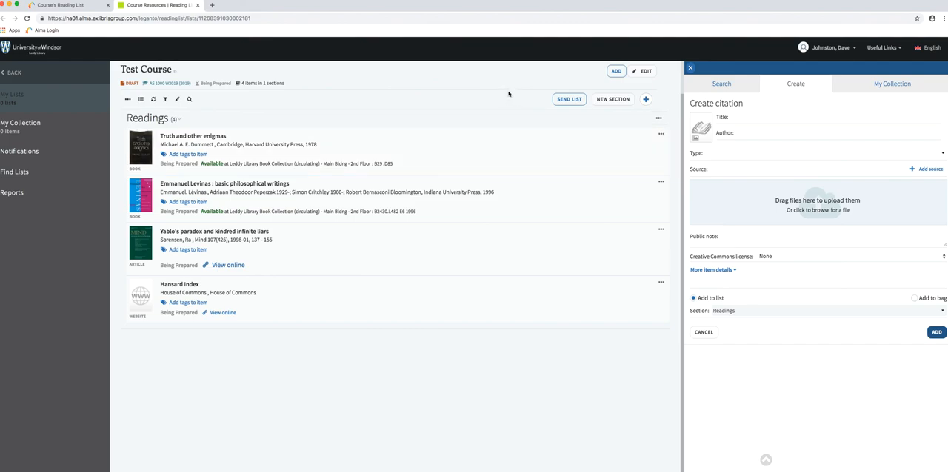
Return to the Alma tab showing the Test Course reading list row in Being Prepared status.
click(62, 6)
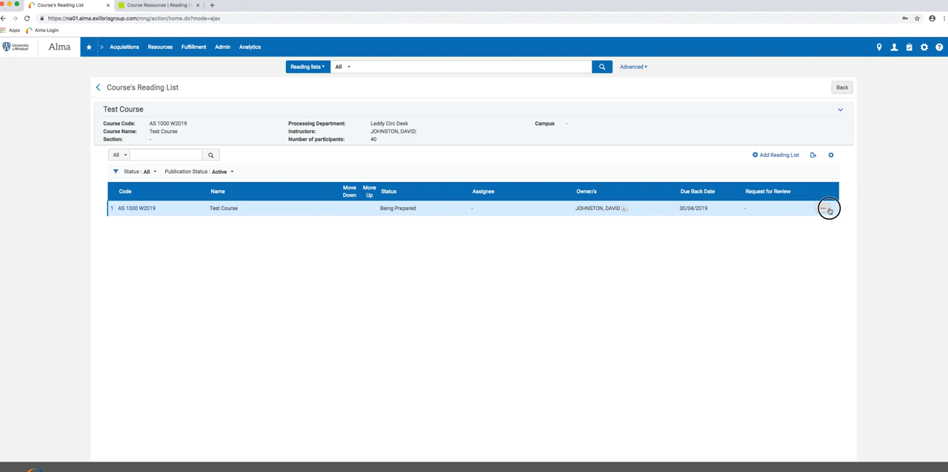
Use Work On to open Test Course's Edit Reading List and review its four citations and request statuses.
click(823, 207)
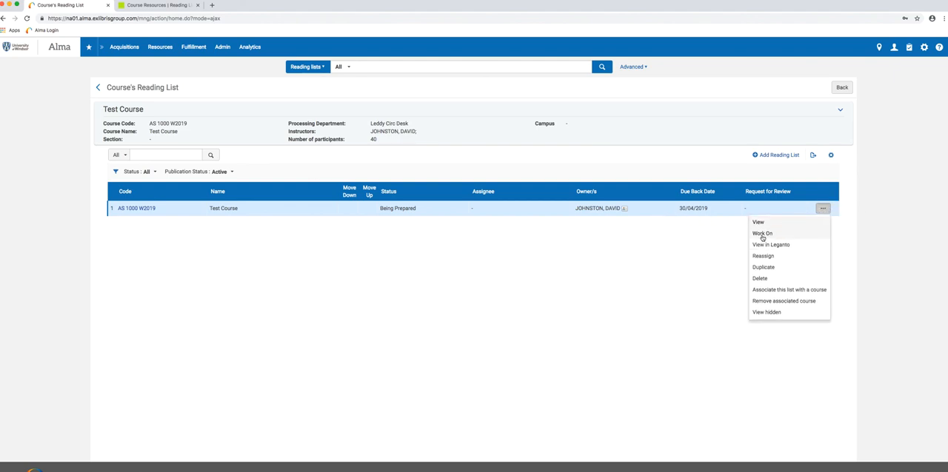
click(761, 234)
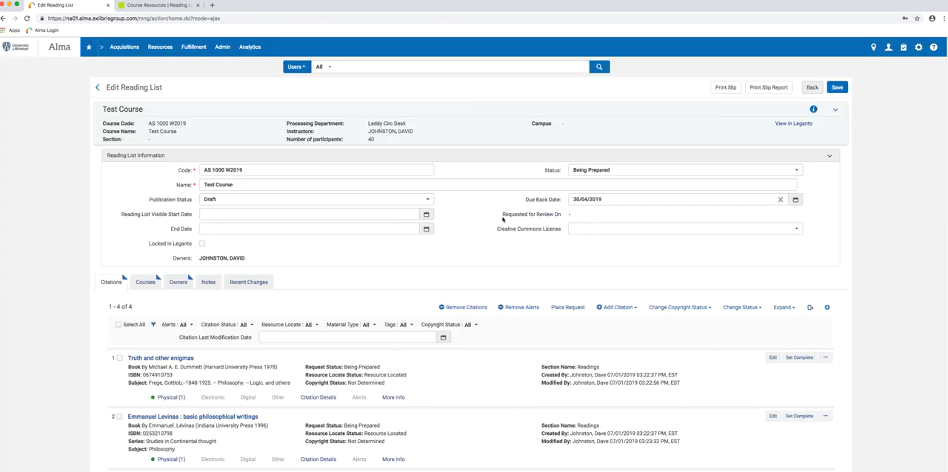
scroll(down, 3)
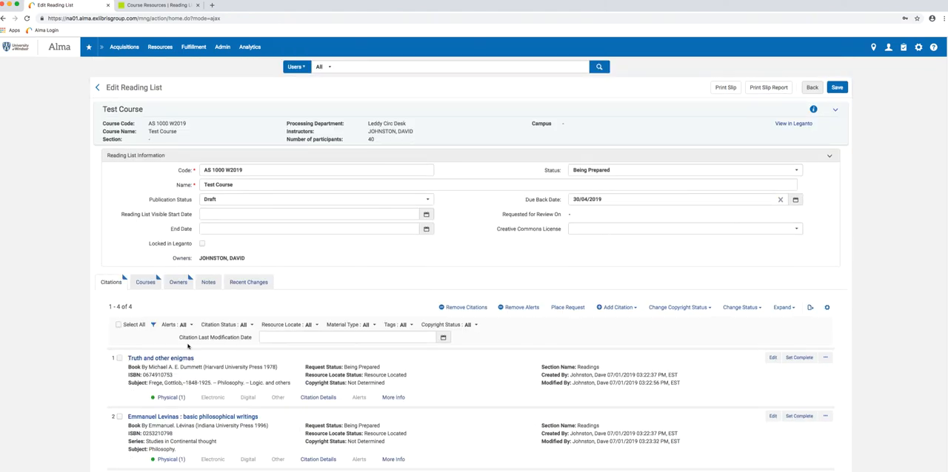
scroll(down, 3)
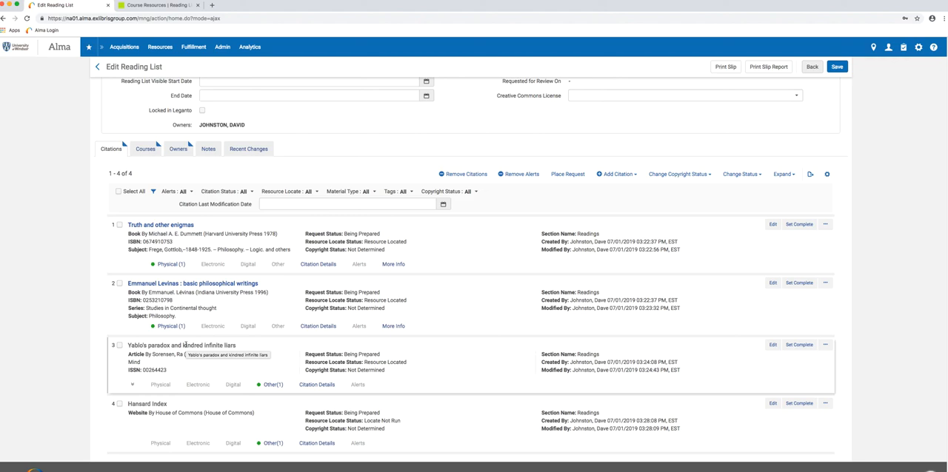
mouse_move(162, 333)
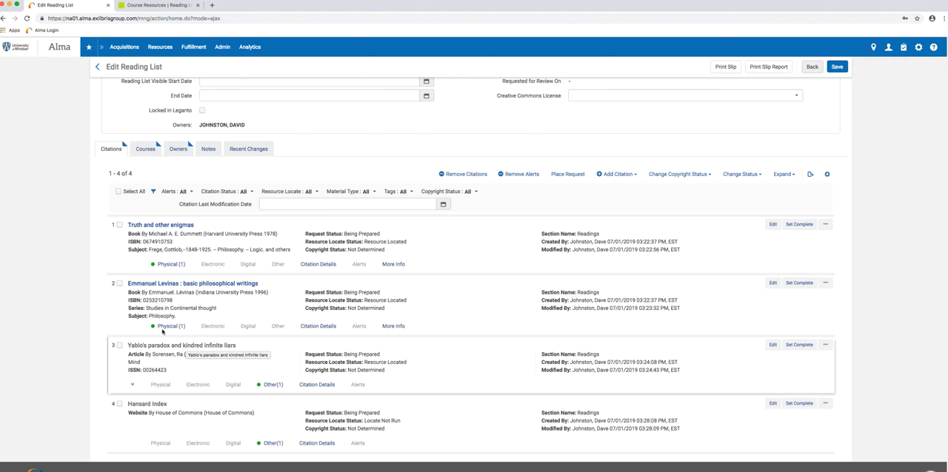